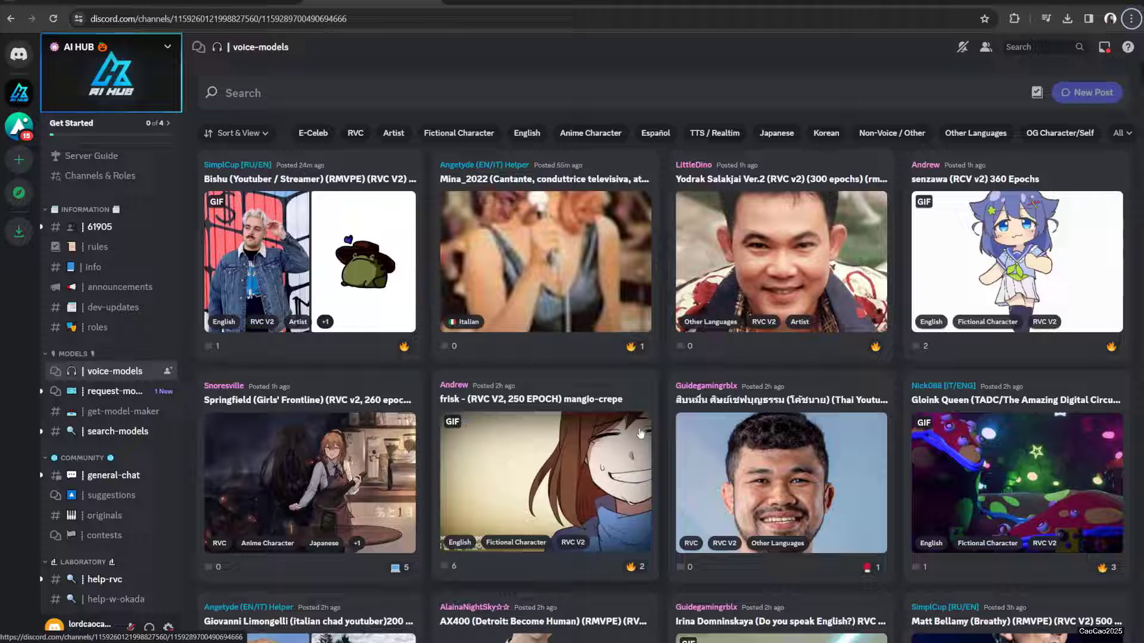
pyautogui.moveTo(630, 438)
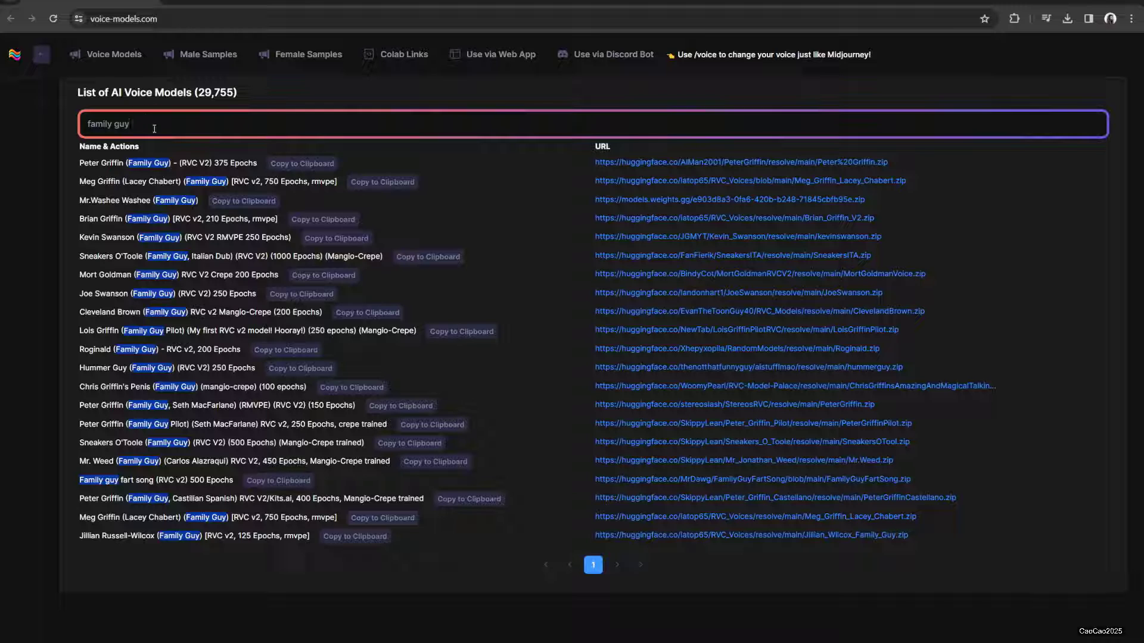
pyautogui.moveTo(104, 166)
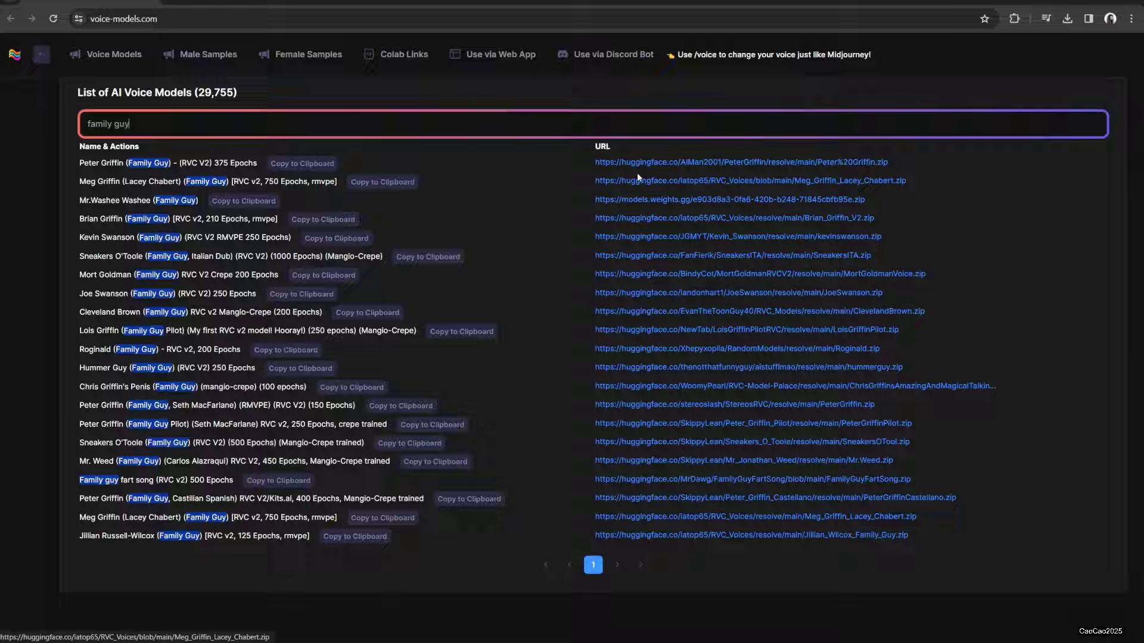
pyautogui.moveTo(637, 184)
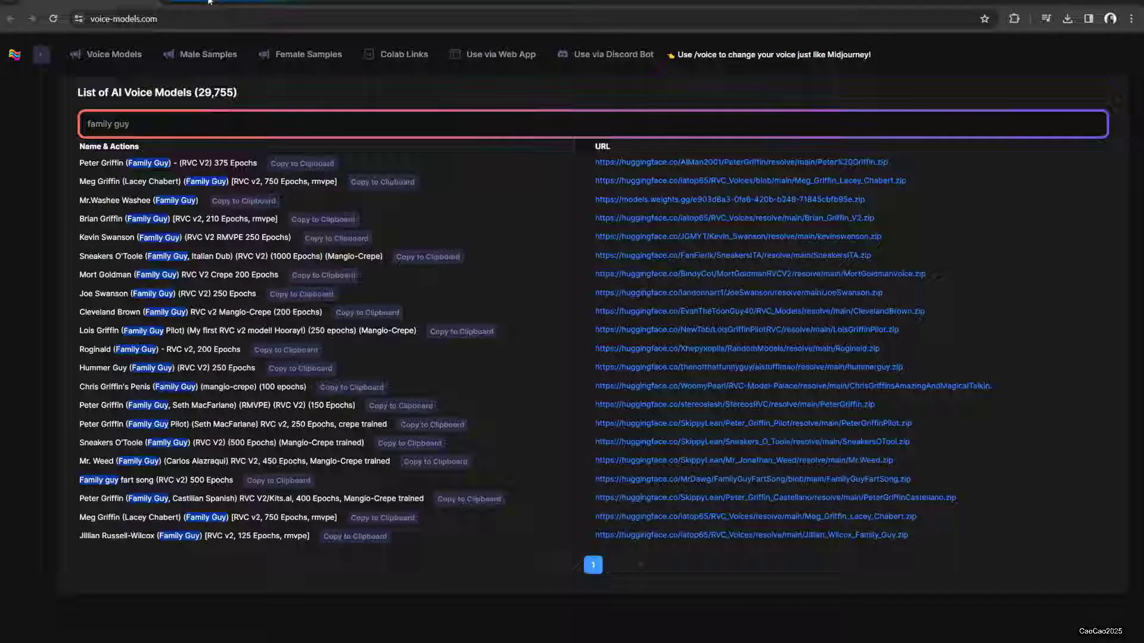
# Step: Follow the Meg Griffin (Lacey Chabert) model's Hugging Face link showing its 76.7 MB zip
pyautogui.click(750, 179)
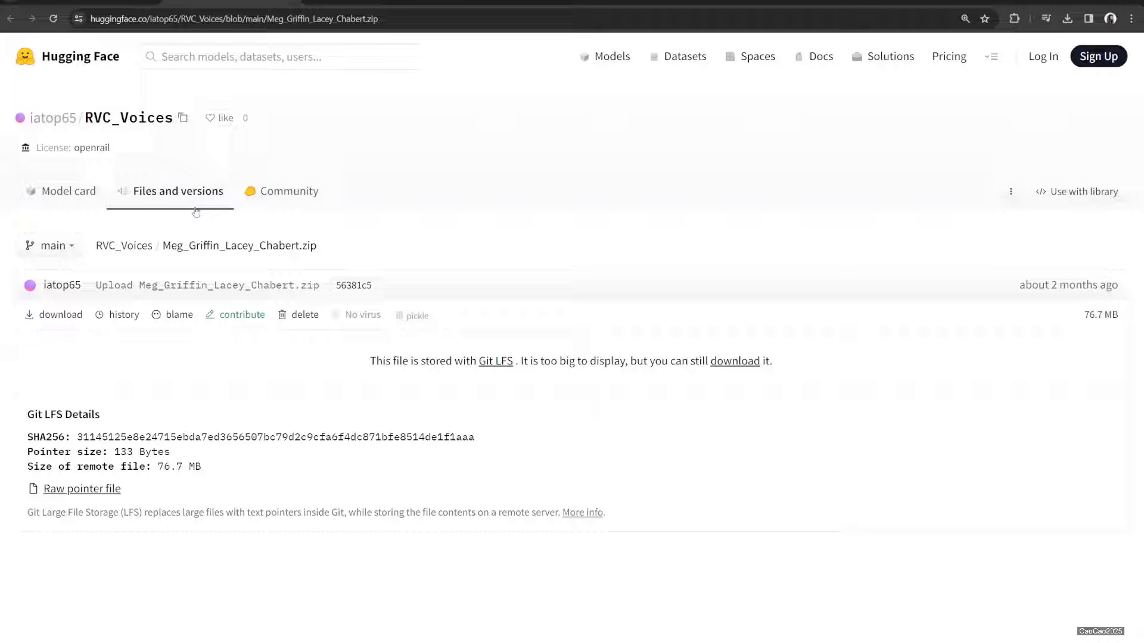
pyautogui.moveTo(69, 197)
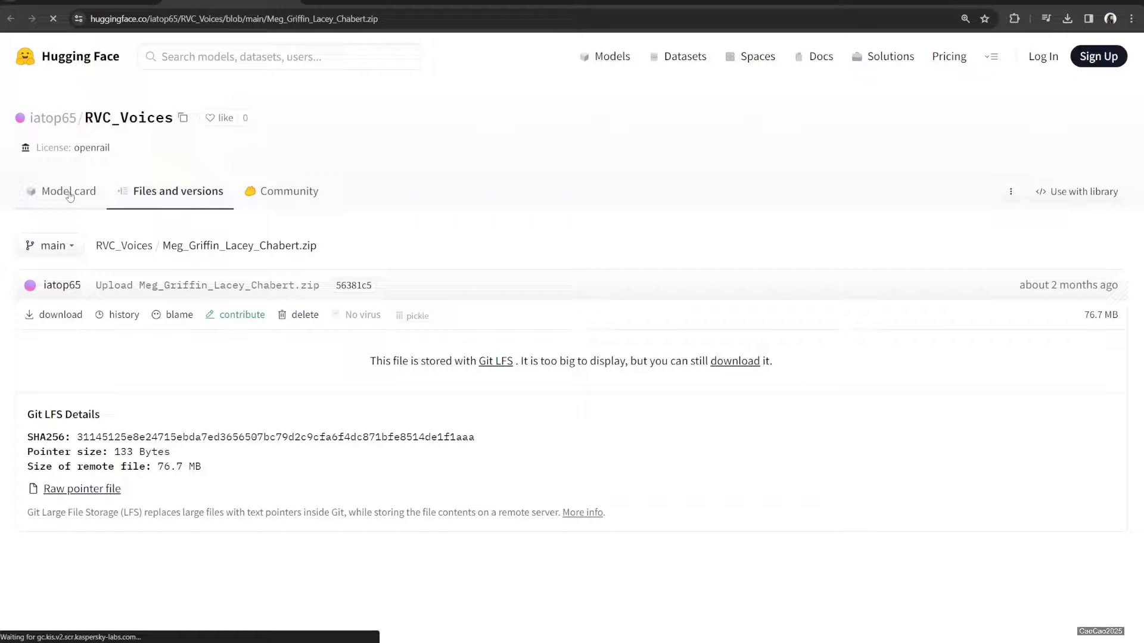
# Step: View the iatop65 RVC_Voices model card and its full file list of voice zips
pyautogui.click(68, 191)
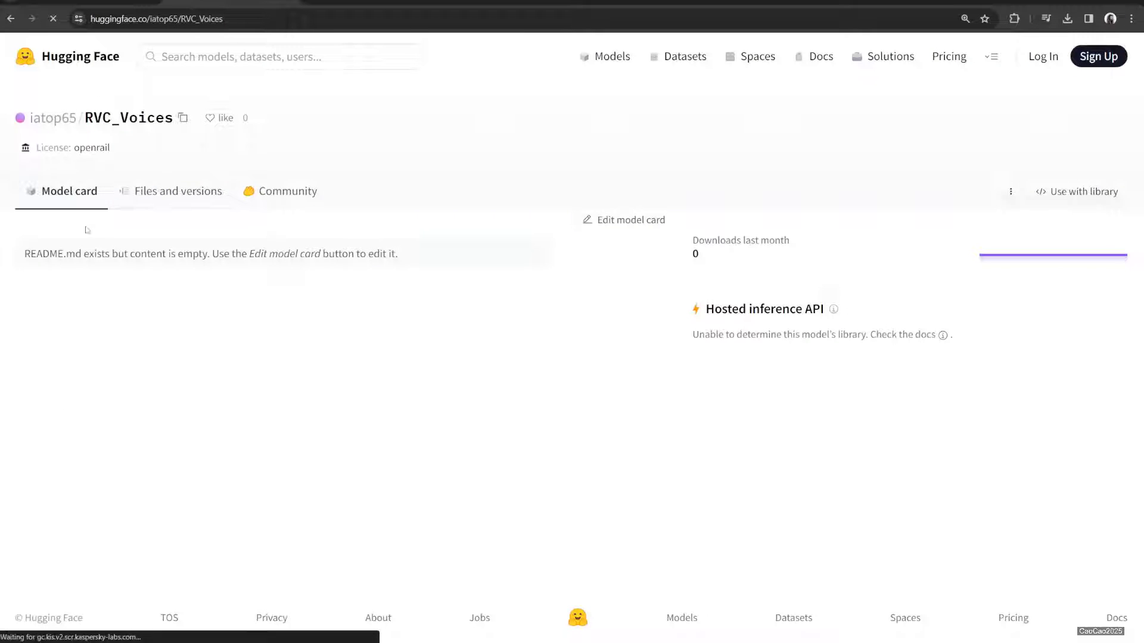
pyautogui.click(178, 191)
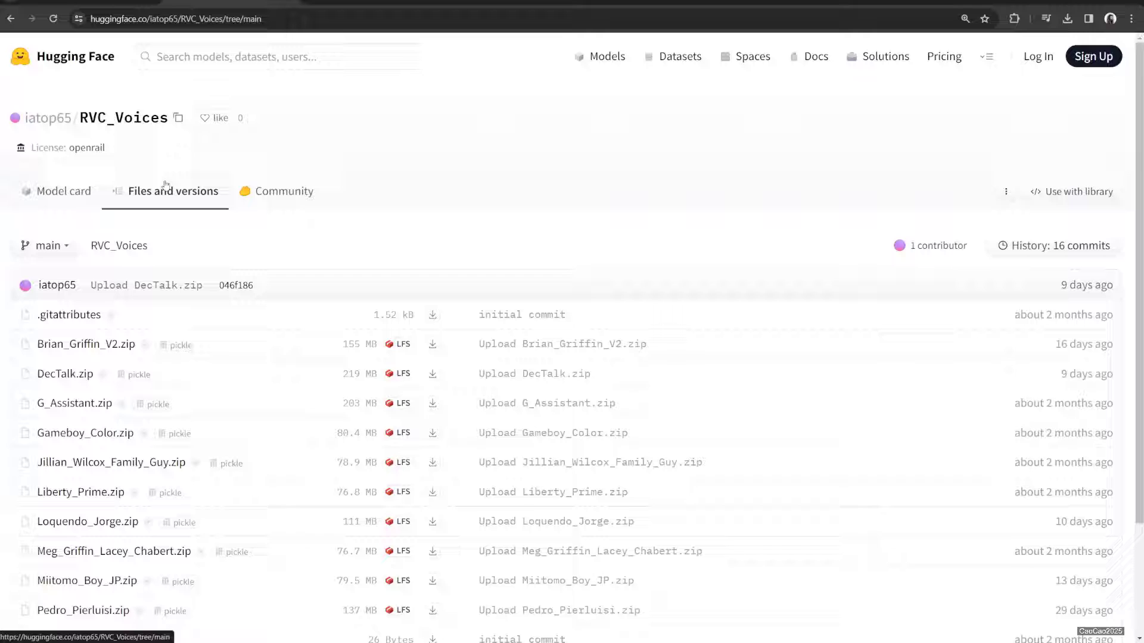
pyautogui.moveTo(119, 467)
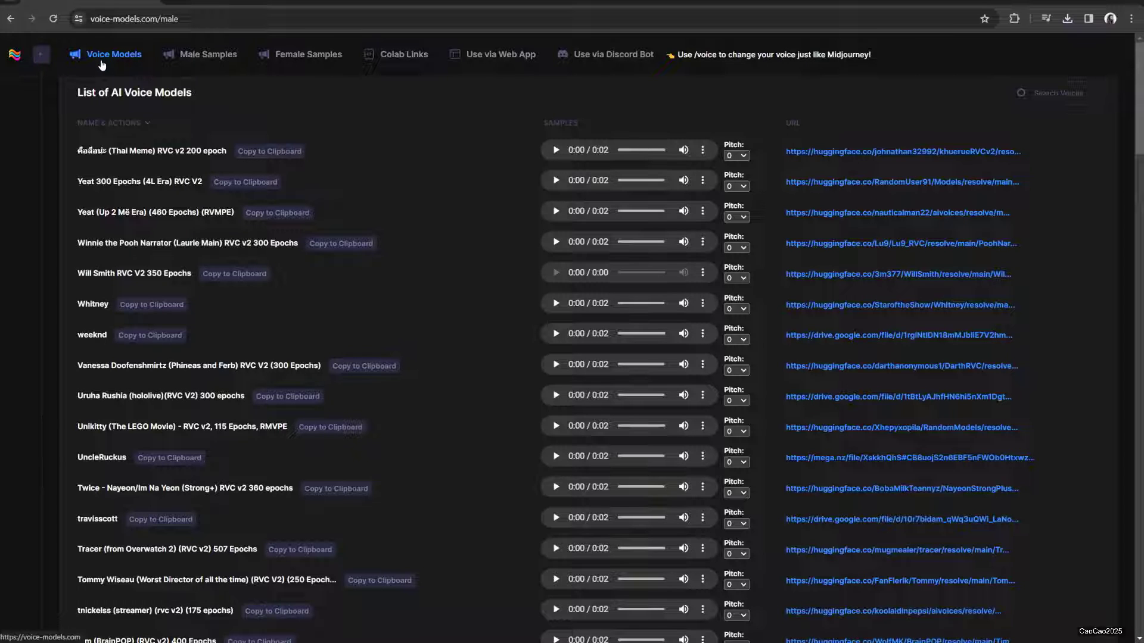
# Step: Return to Voice Models, show the Male Samples list and audition one sample
pyautogui.click(207, 55)
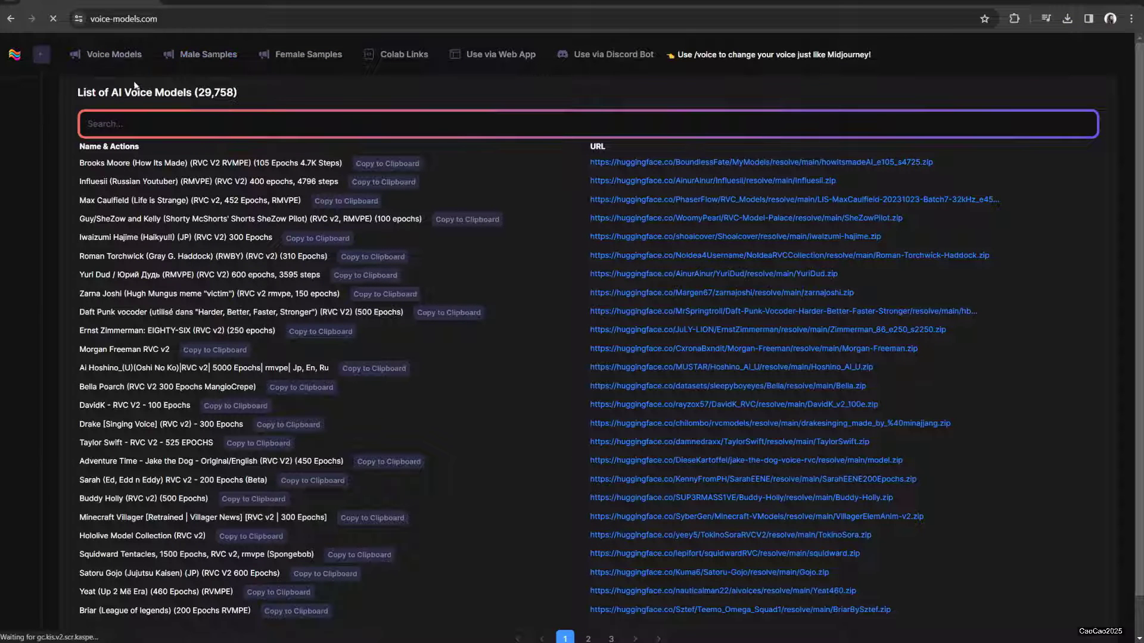
pyautogui.click(207, 55)
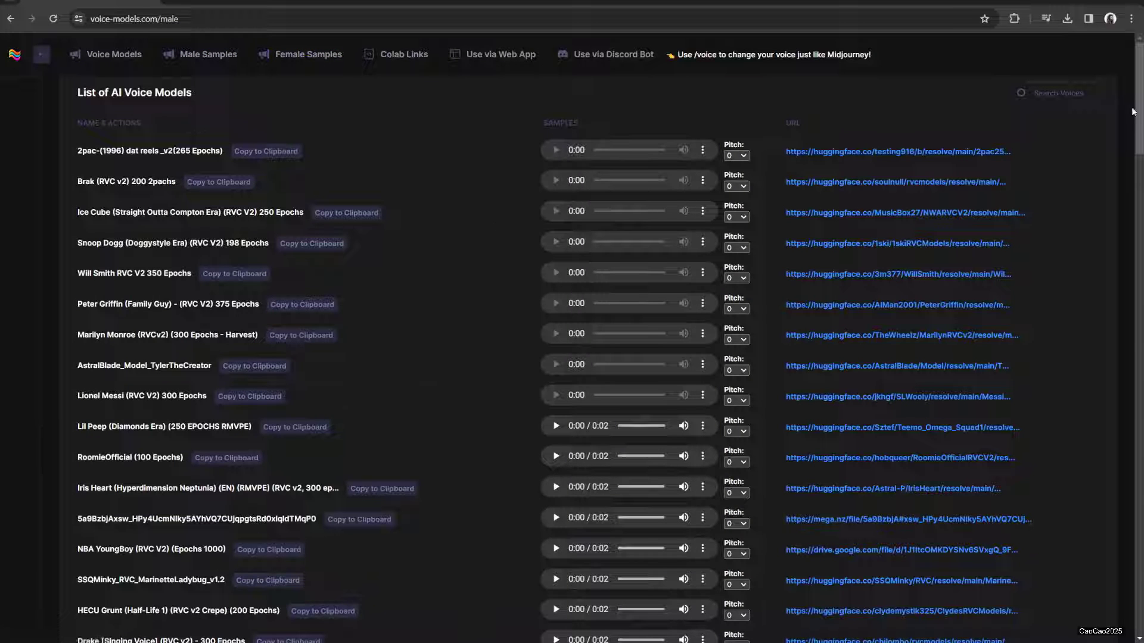
pyautogui.moveTo(438, 418)
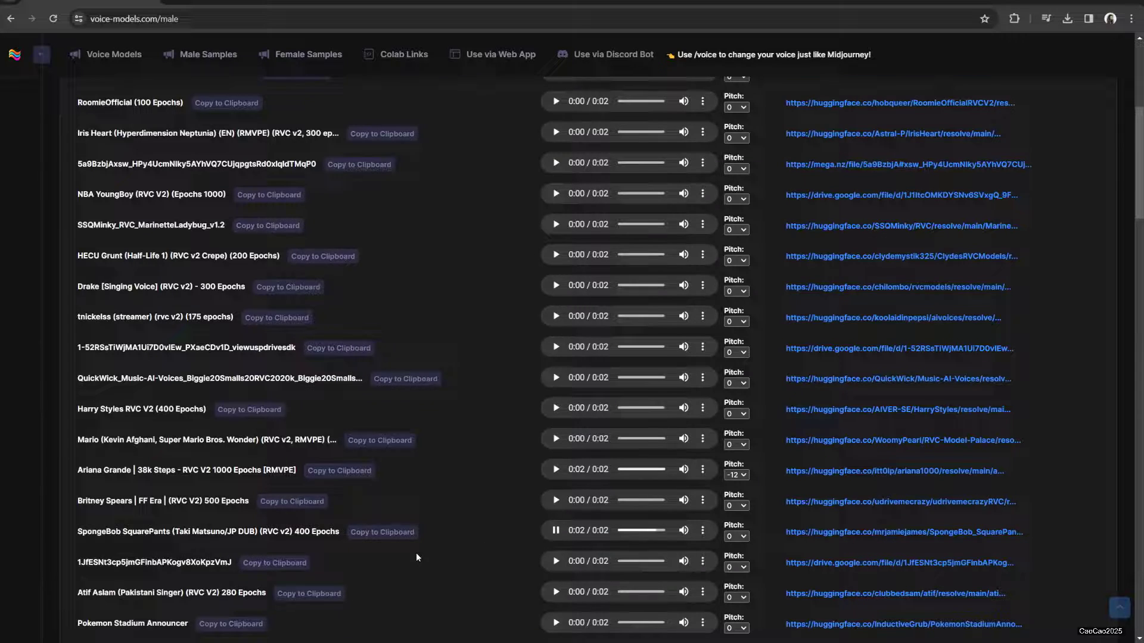
pyautogui.click(736, 476)
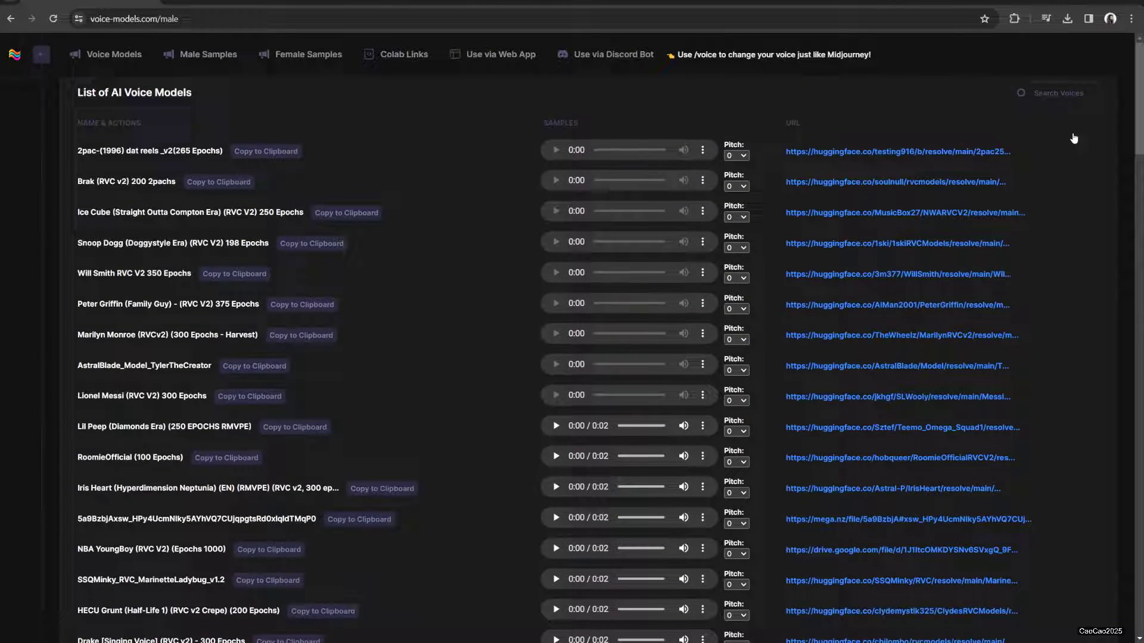
# Step: Search 'peter', play the Peter Griffin (Singing) sample, then head to Female Samples
pyautogui.write('peter')
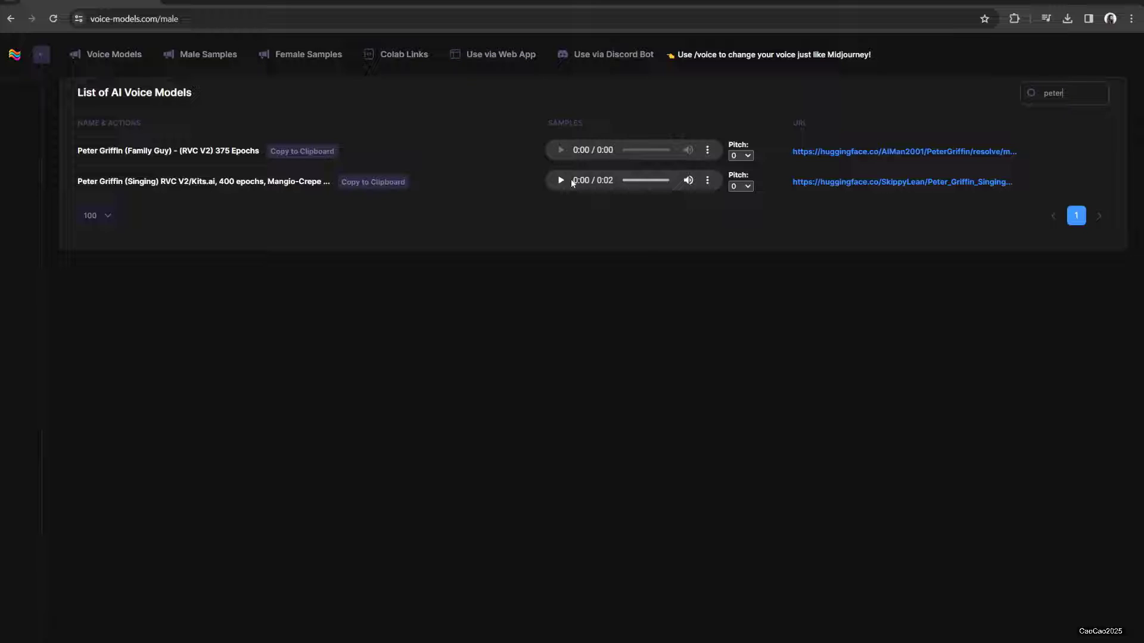
pyautogui.click(560, 180)
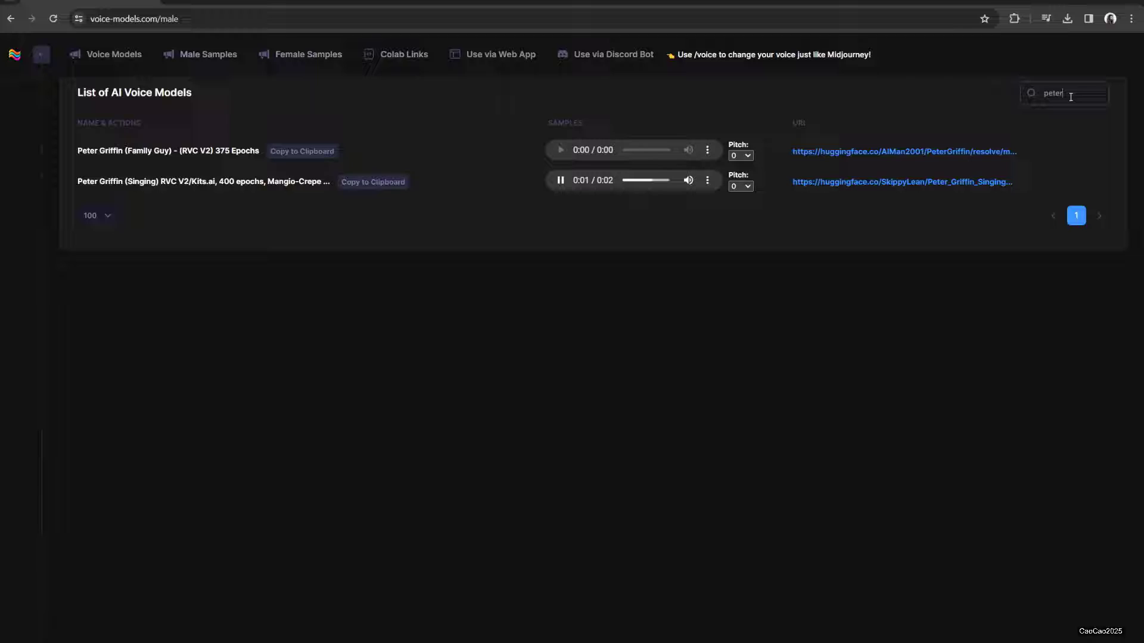
pyautogui.click(307, 54)
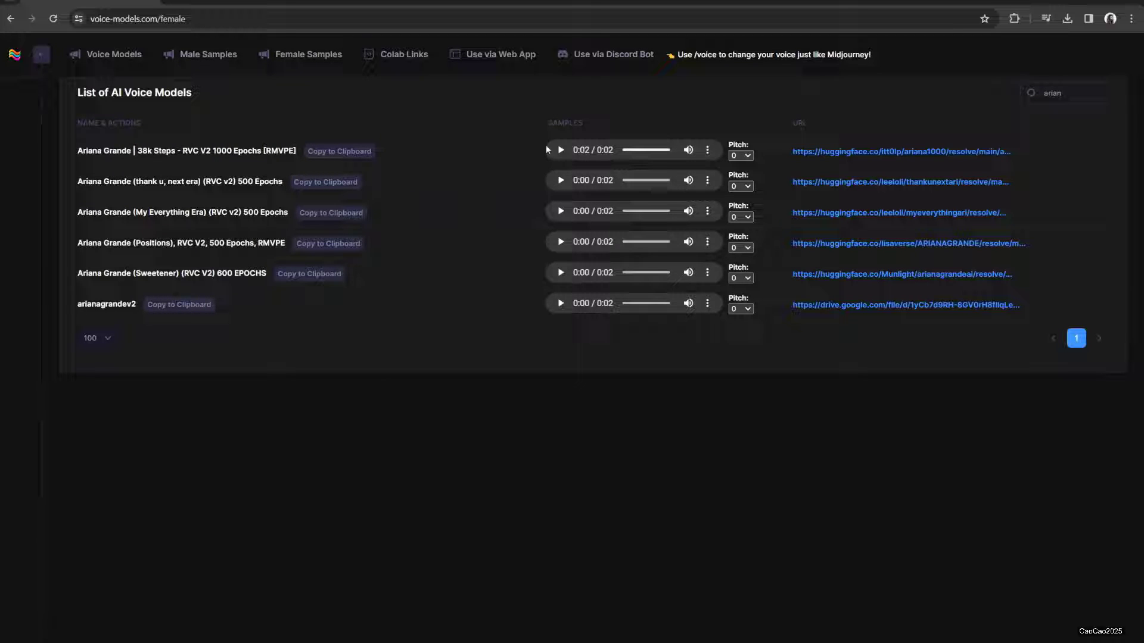
pyautogui.moveTo(339, 169)
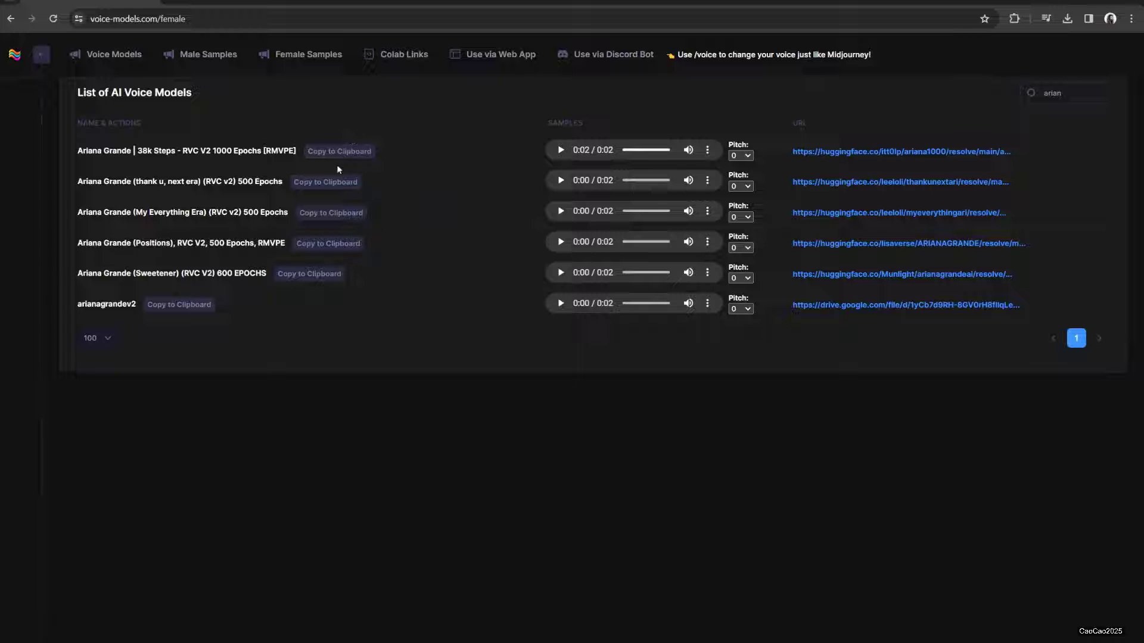
pyautogui.moveTo(365, 290)
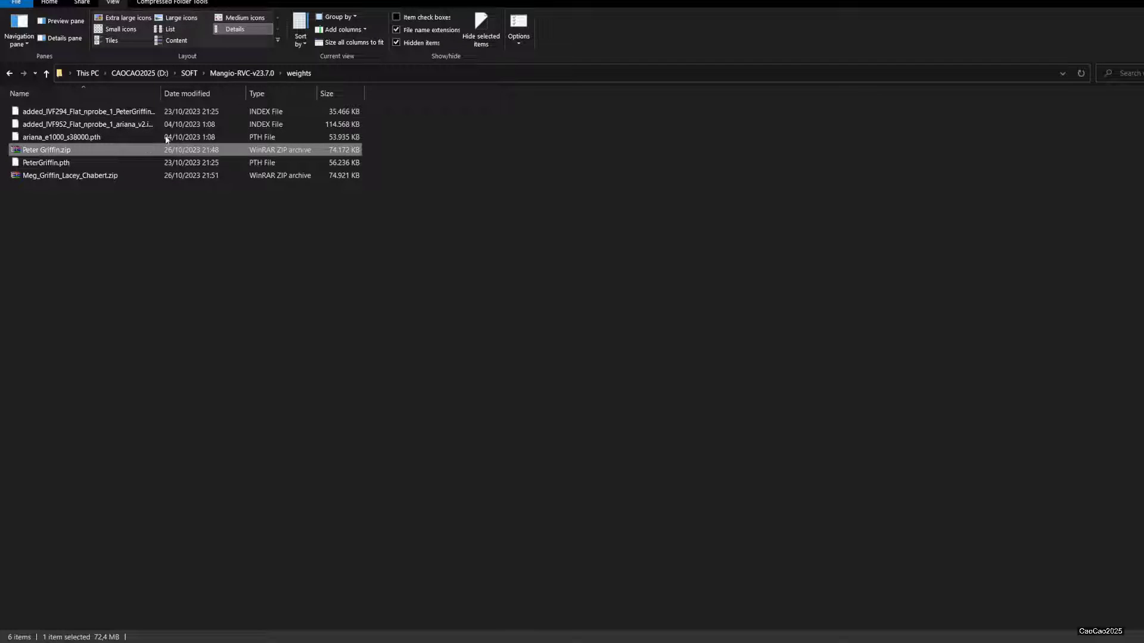
# Step: Select Meg_Griffin_Lacey_Chabert.zip in weights, view its context actions, and go to the sound sample folder
pyautogui.click(69, 175)
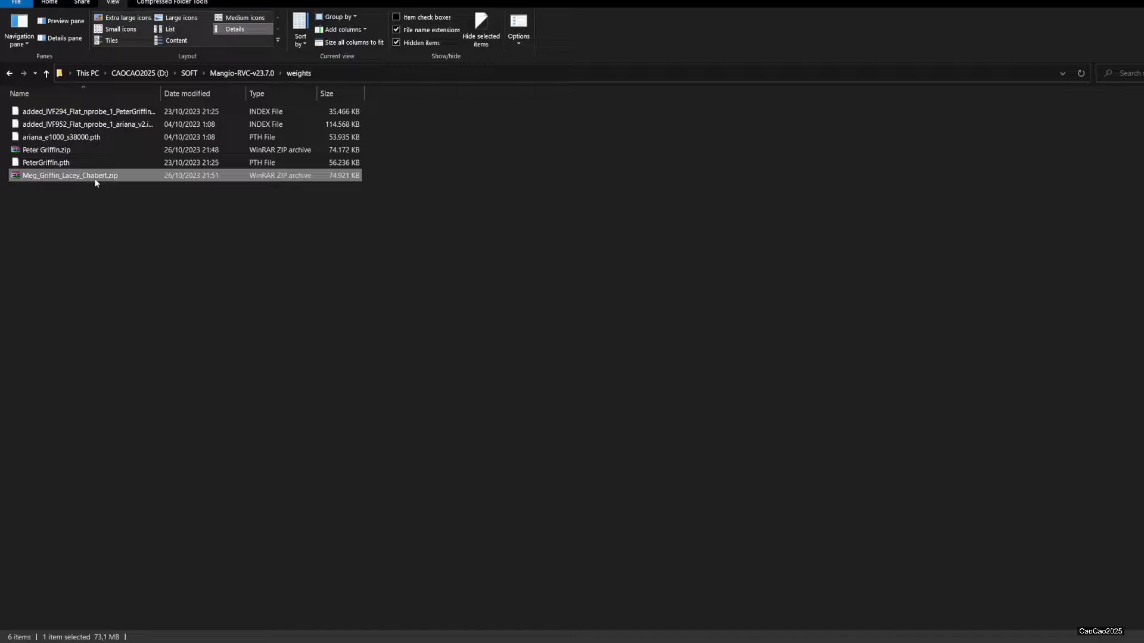
pyautogui.rightClick(95, 175)
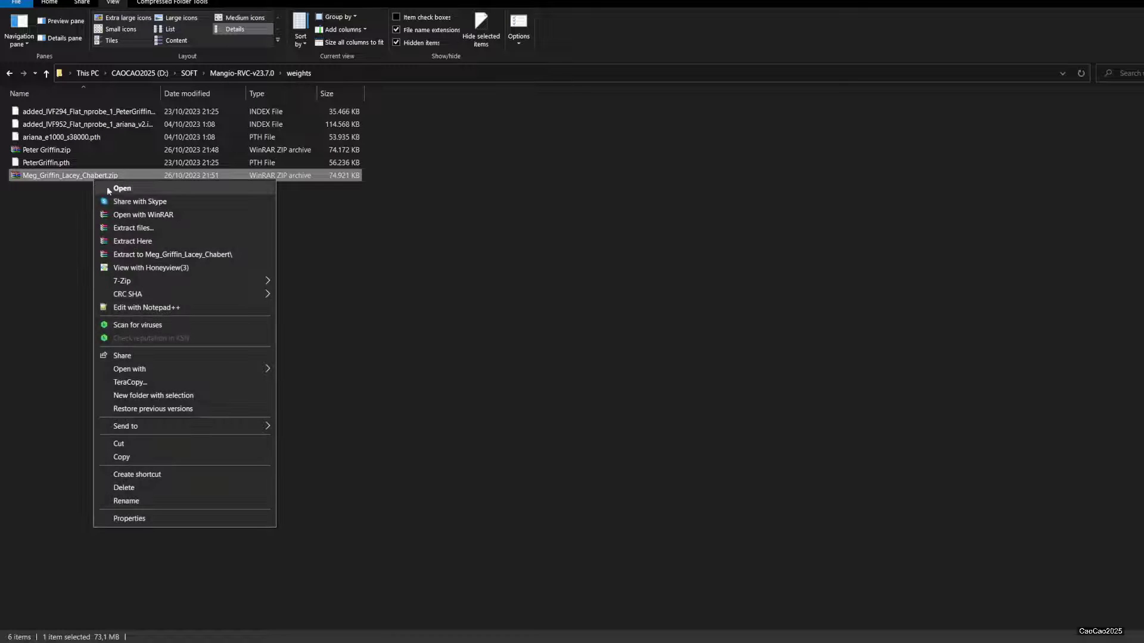
pyautogui.click(132, 241)
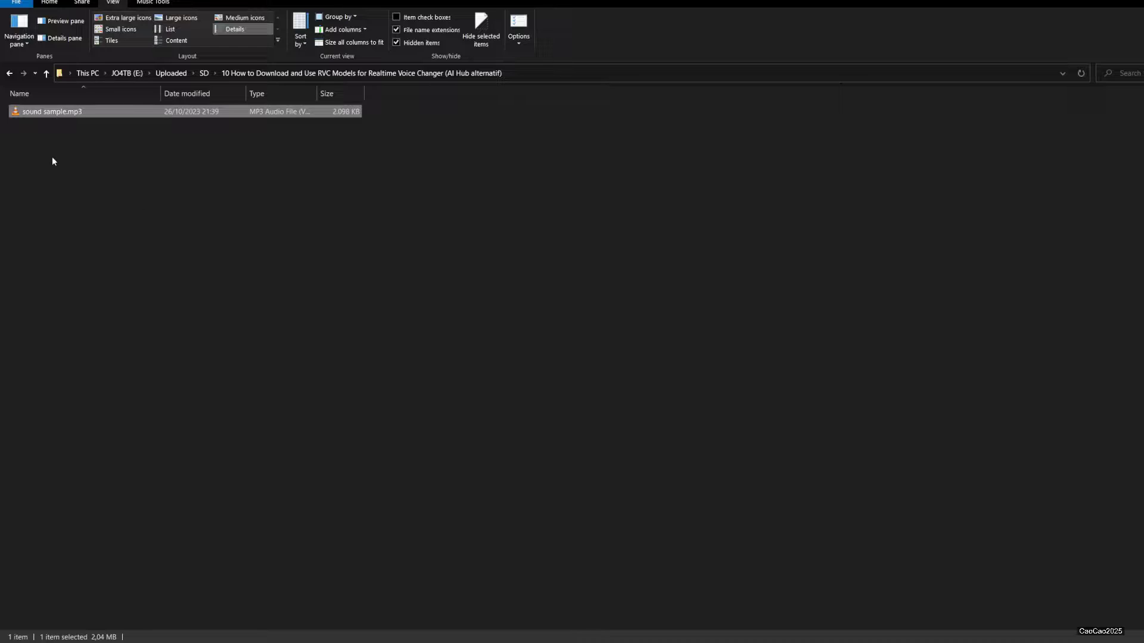
# Step: Launch sound sample.mp3 to confirm it as the test audio for conversion
pyautogui.doubleClick(41, 112)
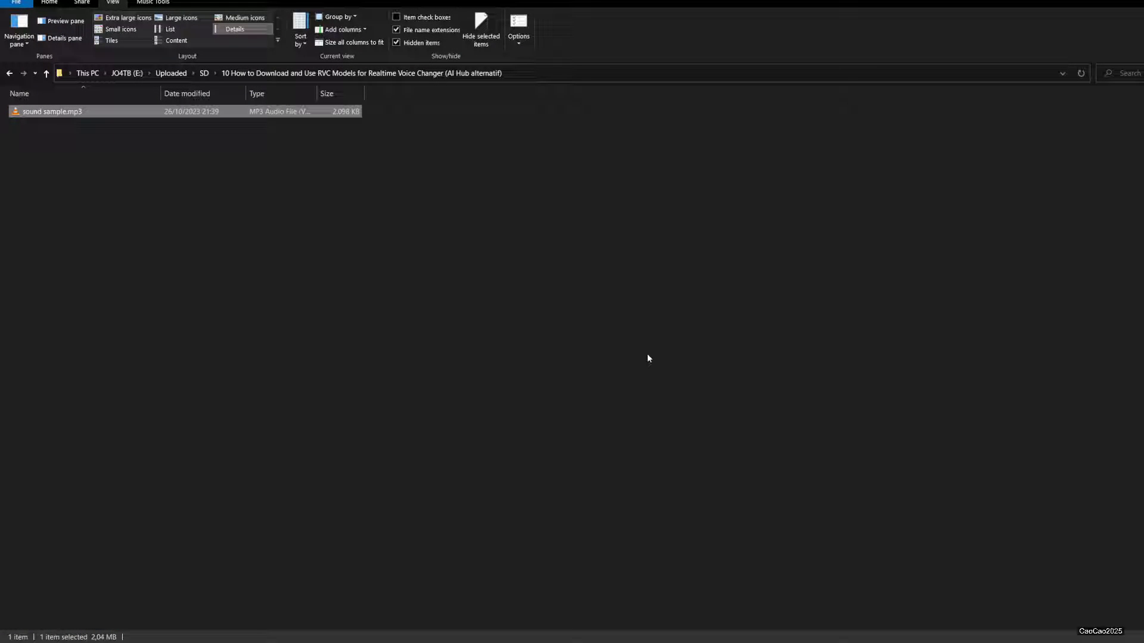
pyautogui.moveTo(175, 505)
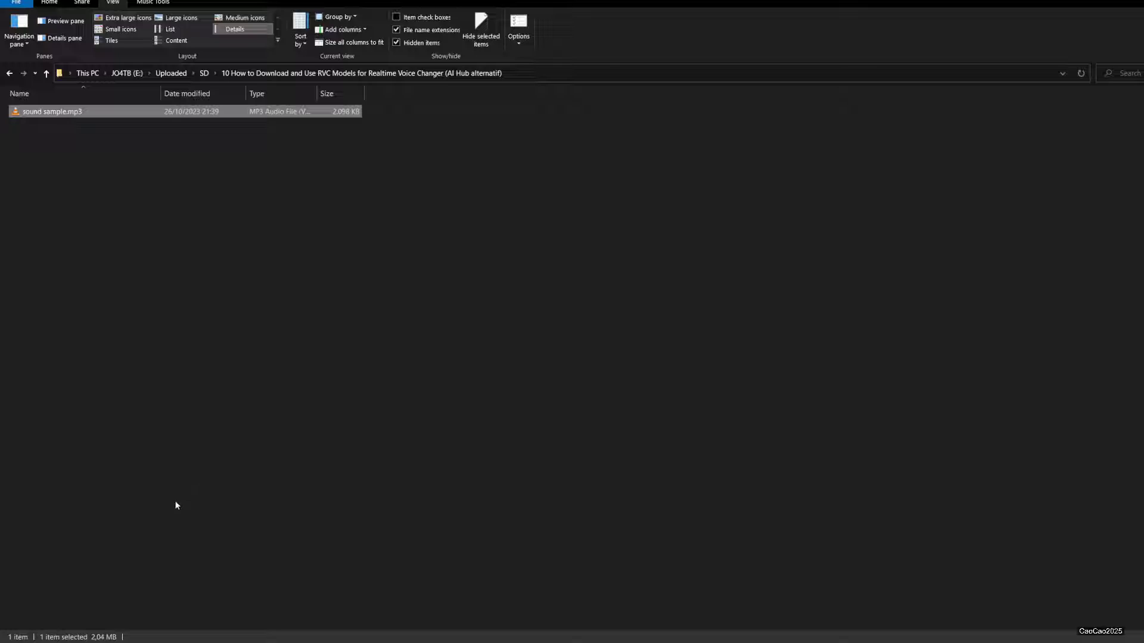
pyautogui.moveTo(160, 583)
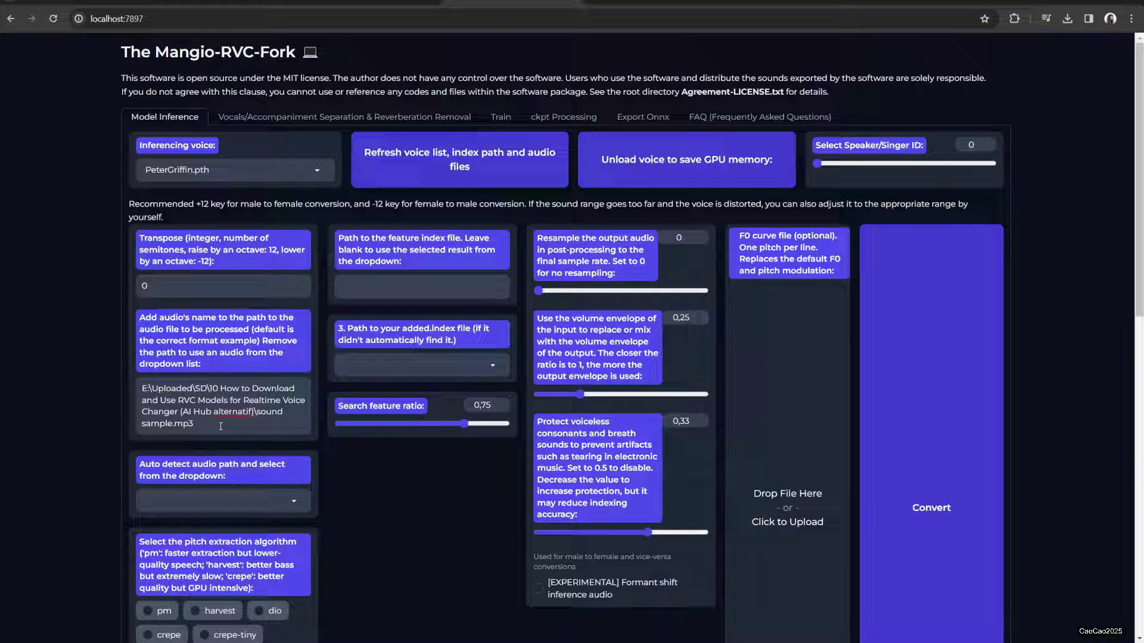
# Step: Refresh the voice list and check the Inferencing voice choices: PeterGriffin.pth and ariana_e1000_s38000.pth
pyautogui.click(460, 160)
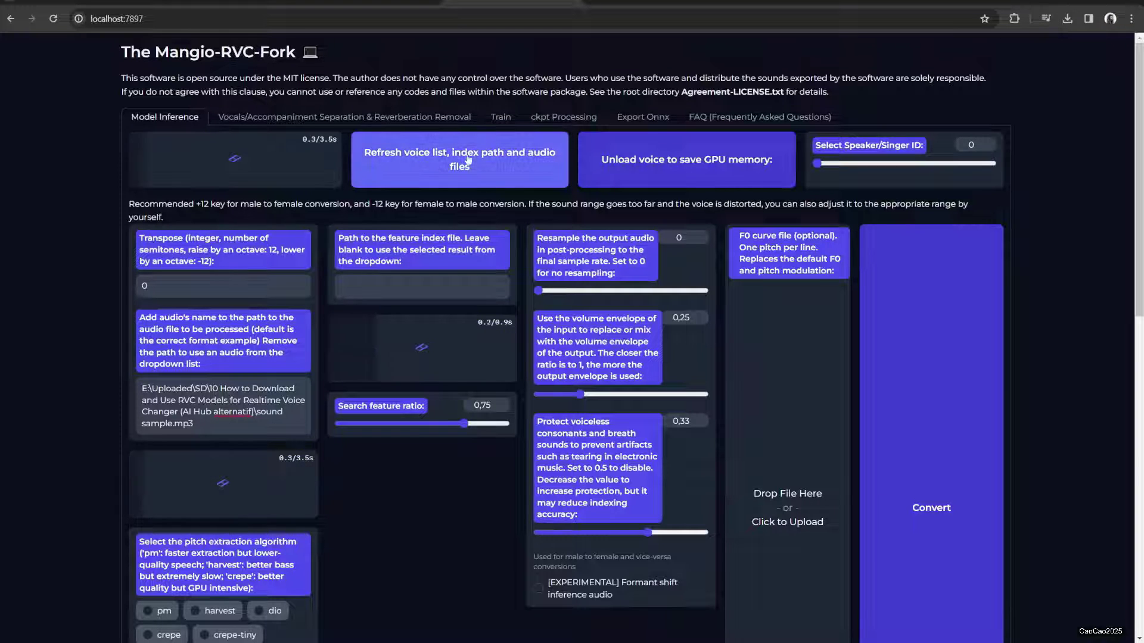
pyautogui.click(233, 172)
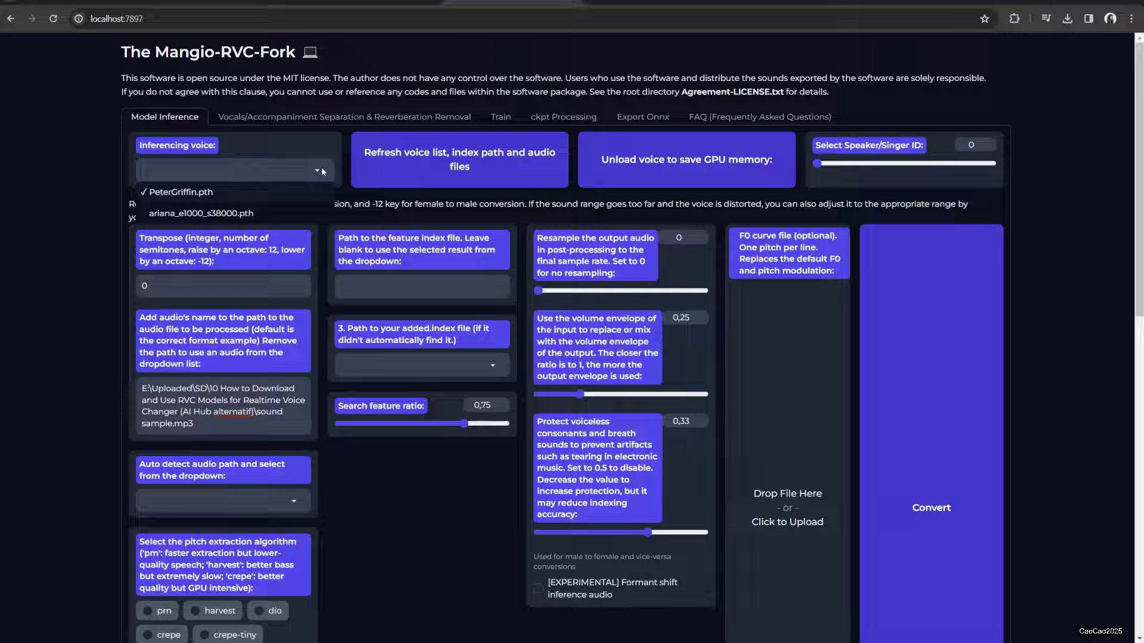
pyautogui.scroll(-3)
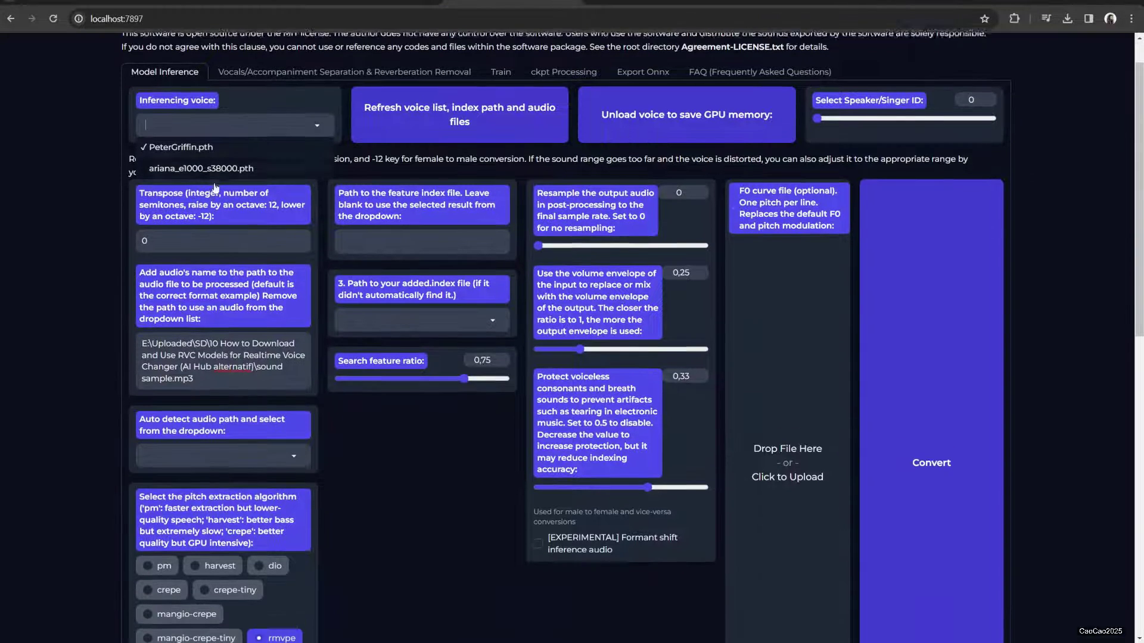
pyautogui.click(169, 148)
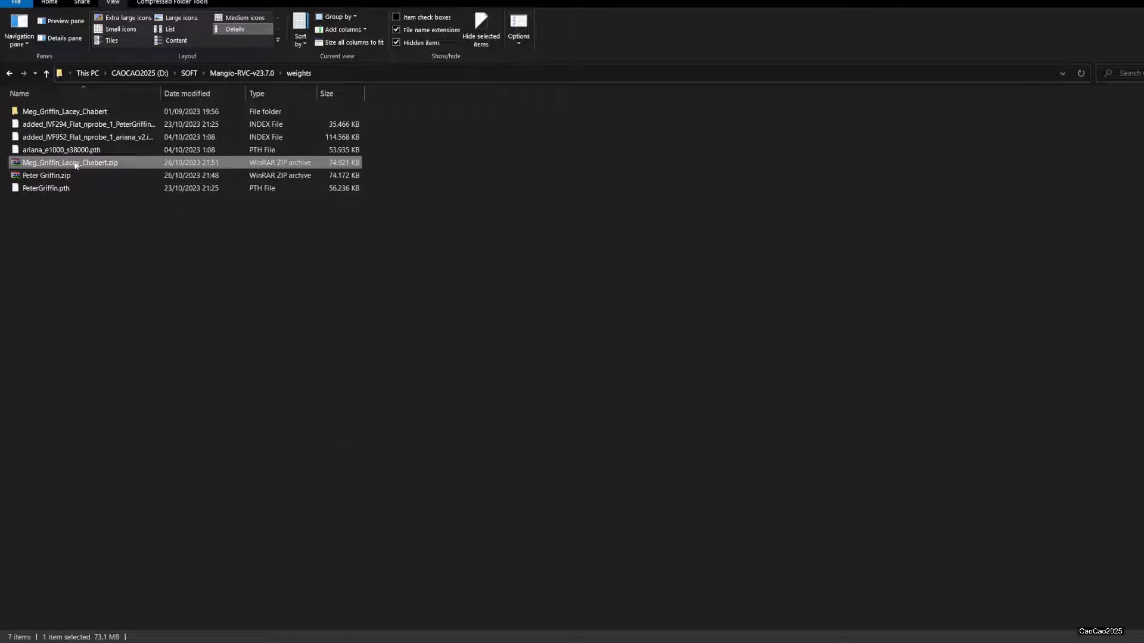
# Step: Extract the two files from Meg_Griffin_Lacey_Chabert.zip and paste them into the weights folder
pyautogui.doubleClick(64, 112)
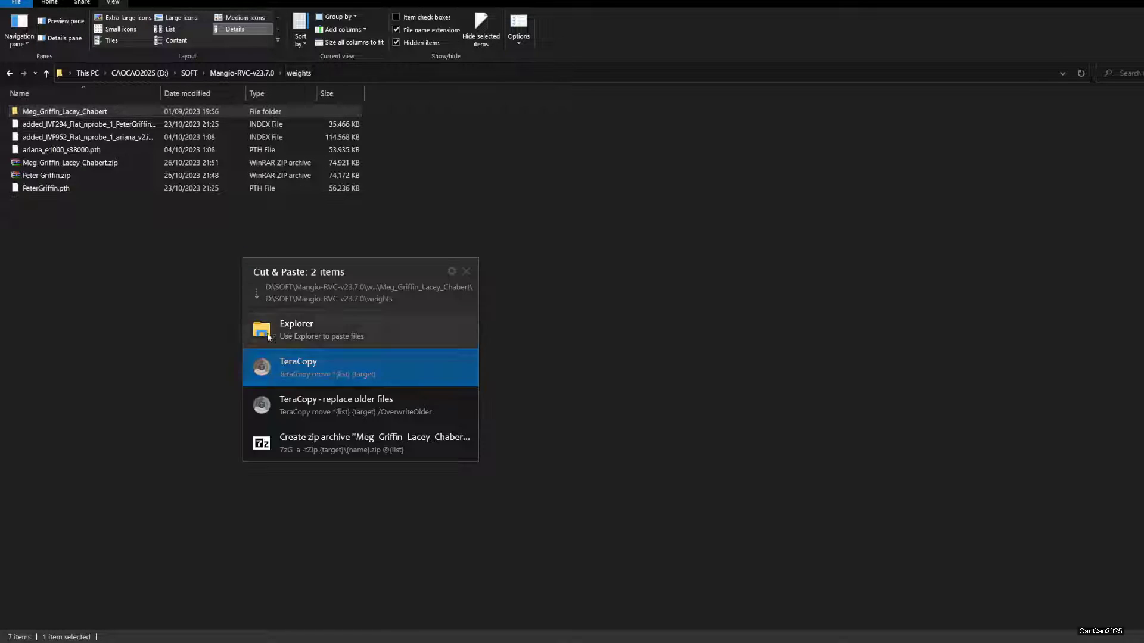
pyautogui.click(322, 367)
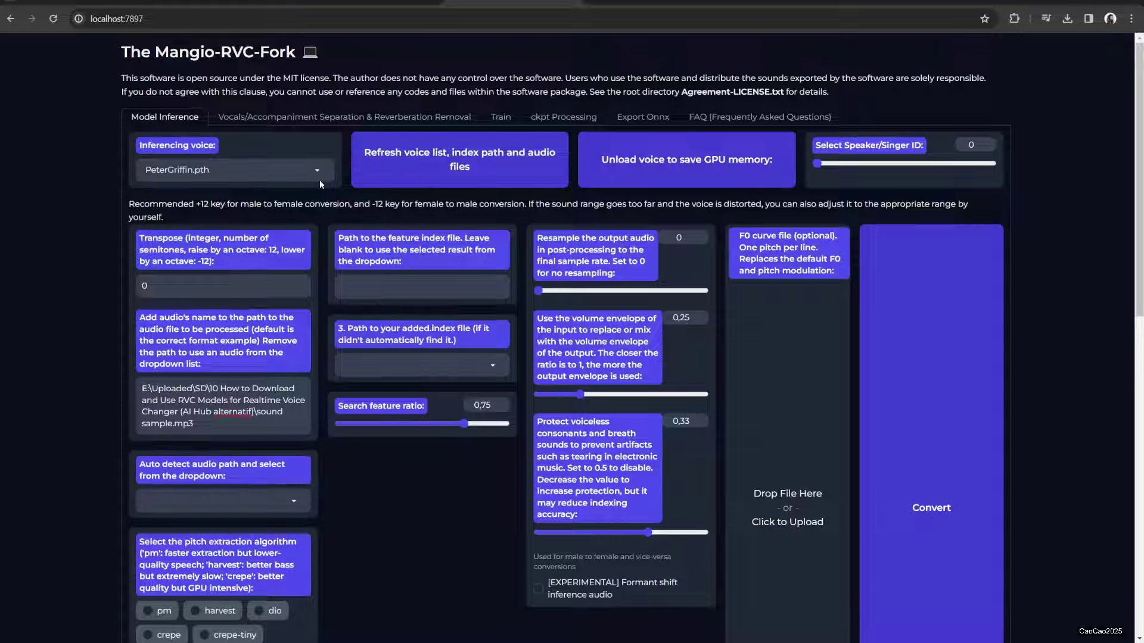
# Step: Keep PeterGriffin.pth as the voice and convert sound sample.mp3, yielding a 2:14 clip
pyautogui.click(234, 169)
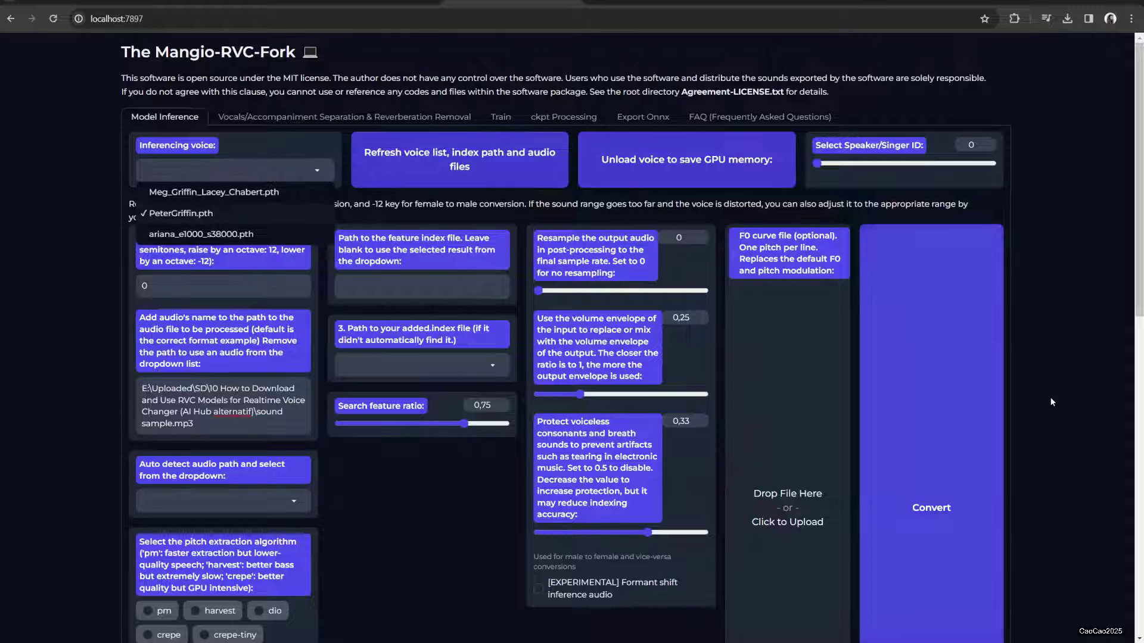
pyautogui.click(181, 213)
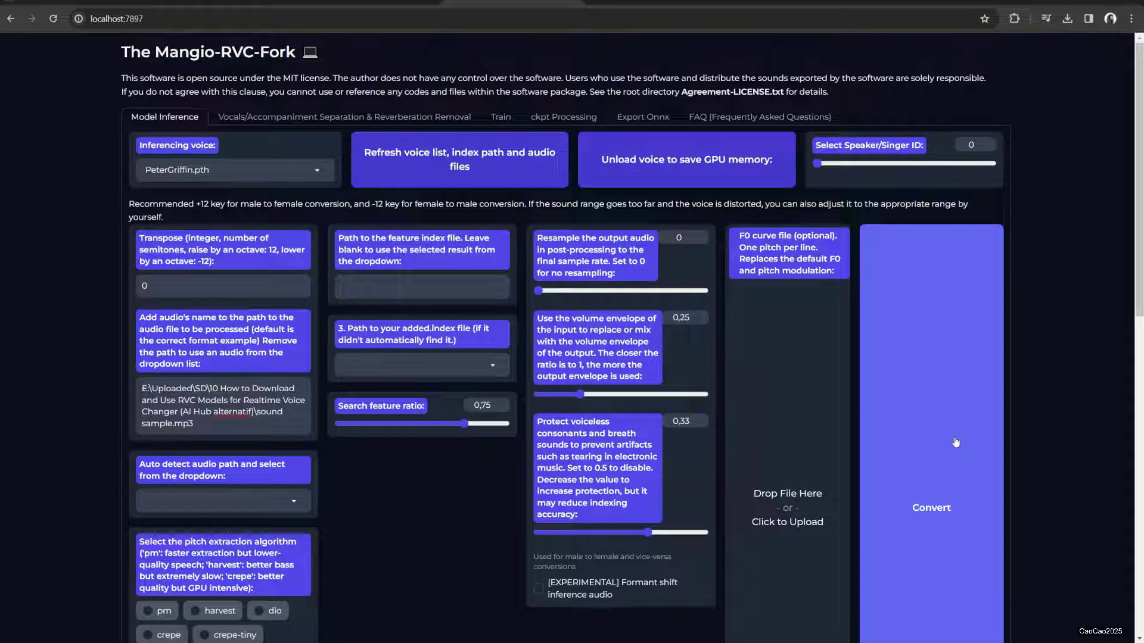
pyautogui.moveTo(1069, 381)
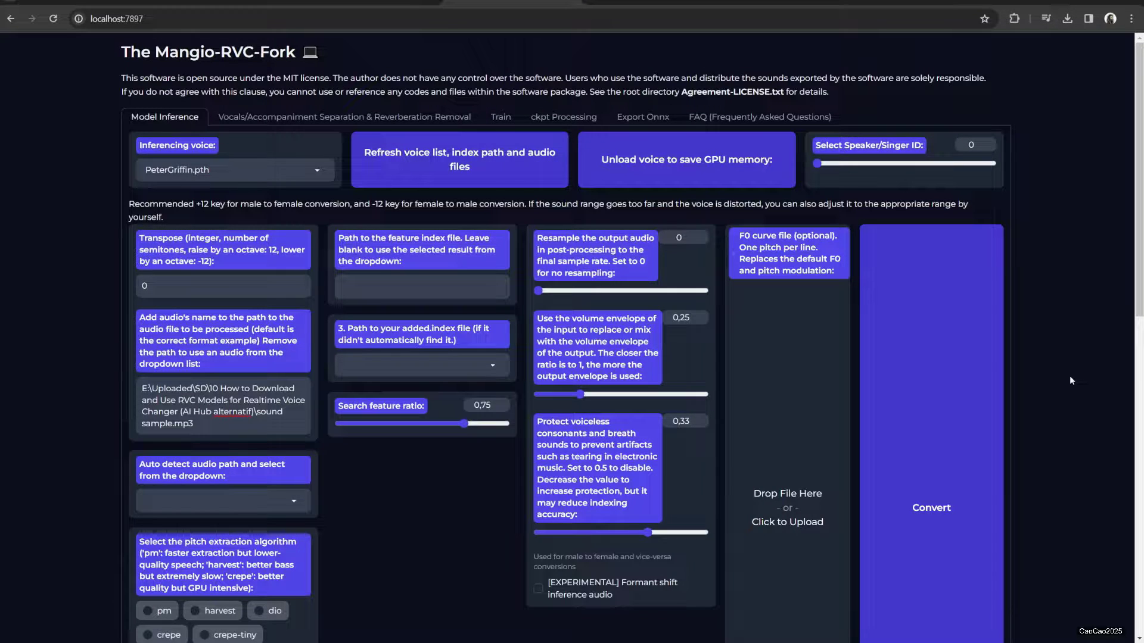
pyautogui.moveTo(1120, 427)
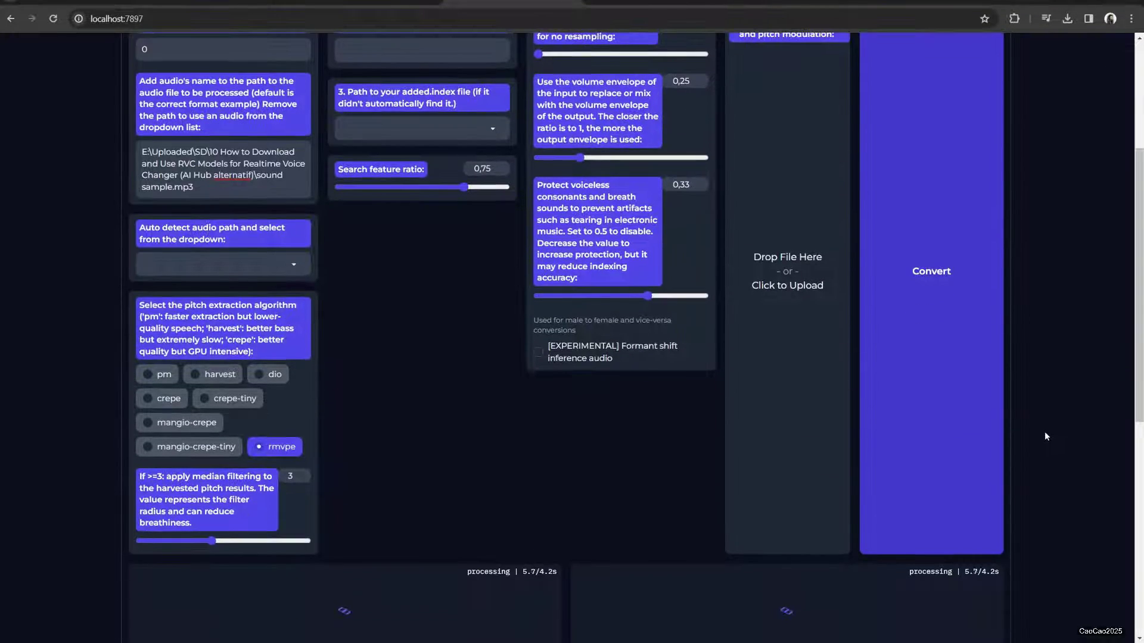
pyautogui.scroll(-3)
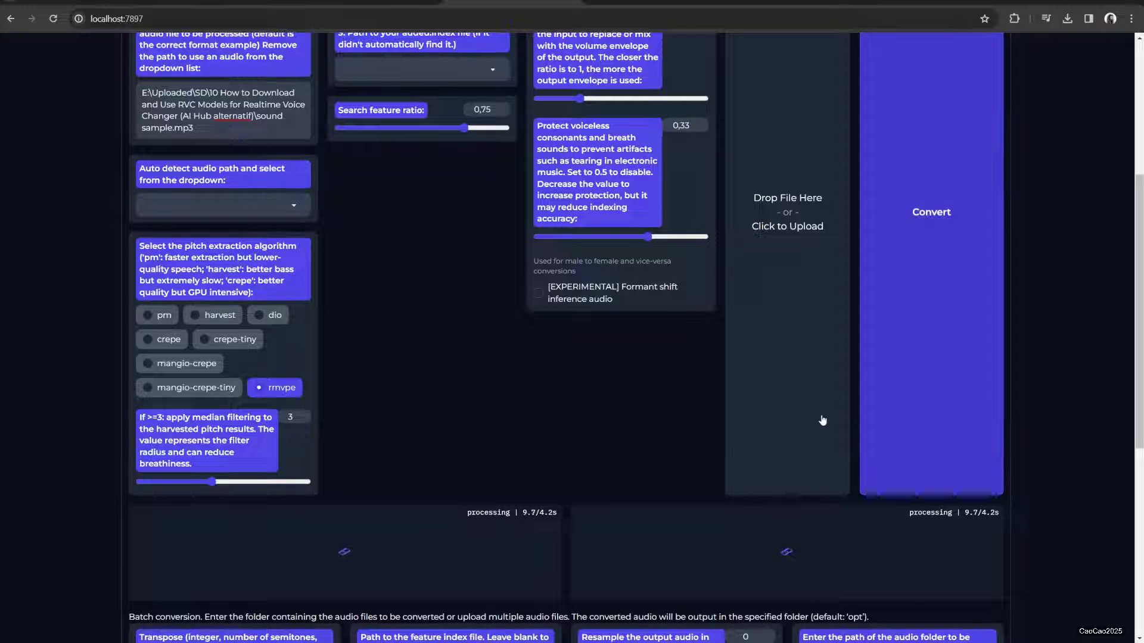
pyautogui.click(932, 212)
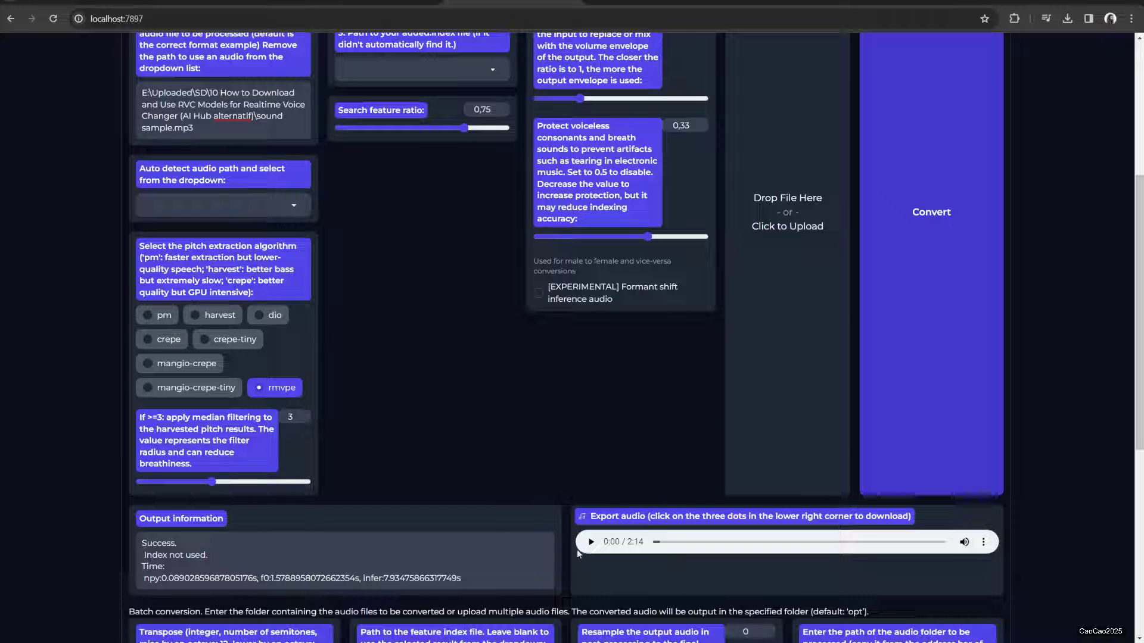
# Step: Play the exported Peter Griffin clip to about 26 seconds, then pause it
pyautogui.click(591, 542)
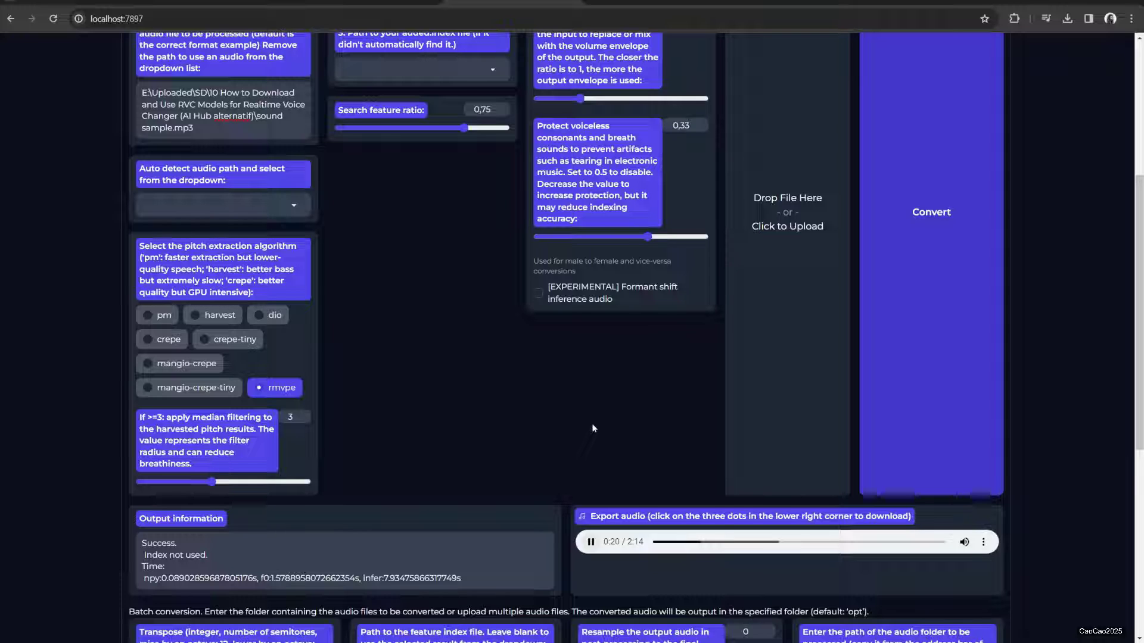
pyautogui.moveTo(607, 462)
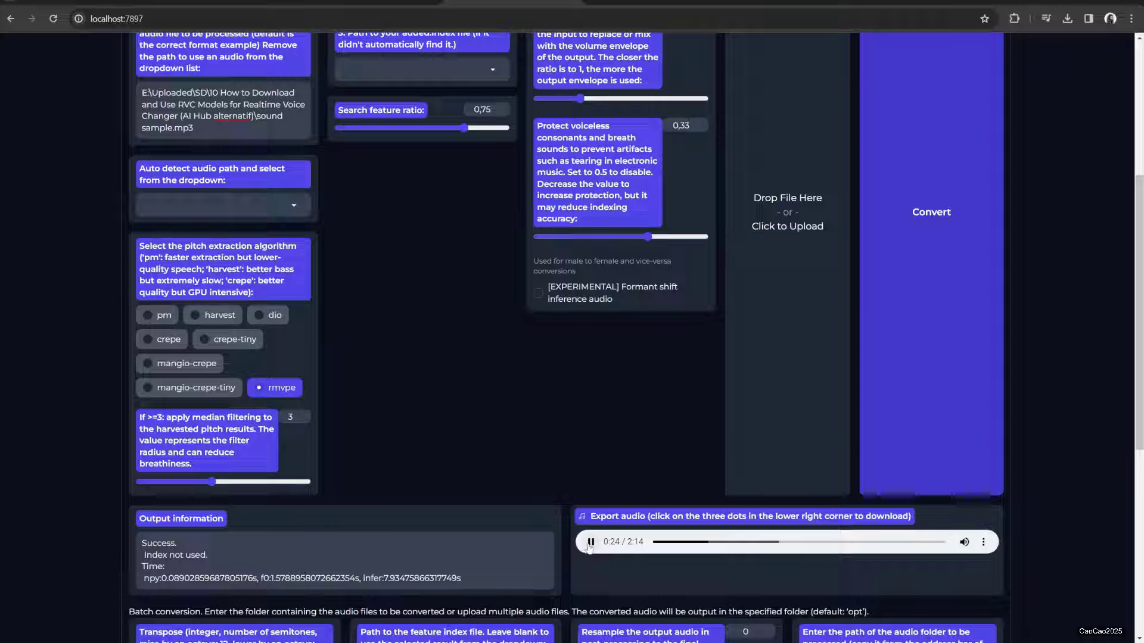
pyautogui.click(590, 541)
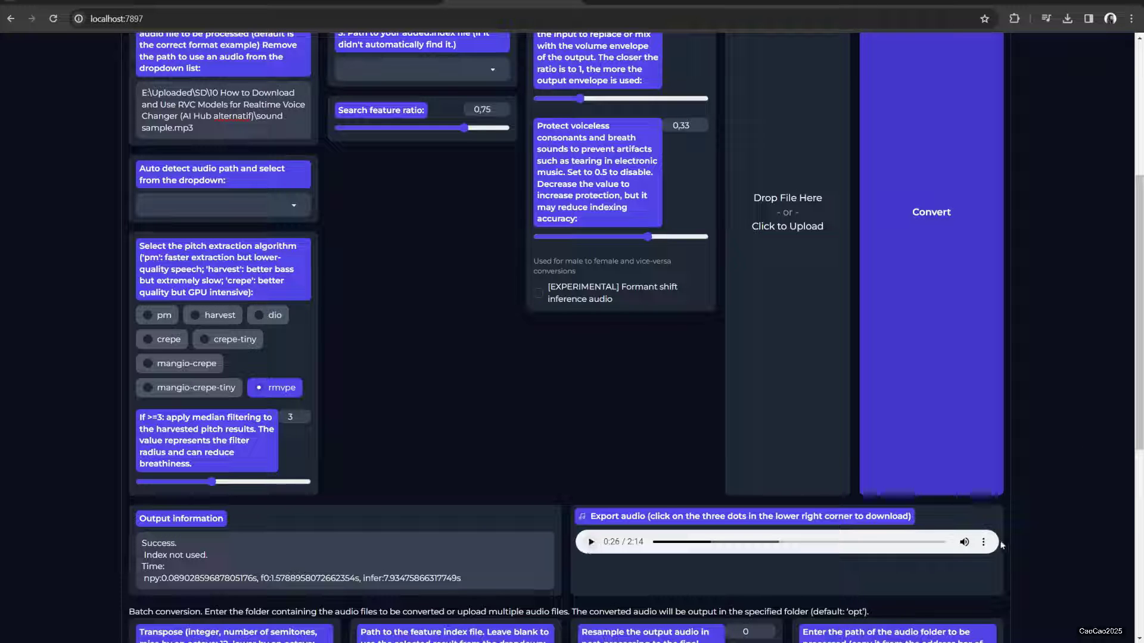
pyautogui.moveTo(558, 417)
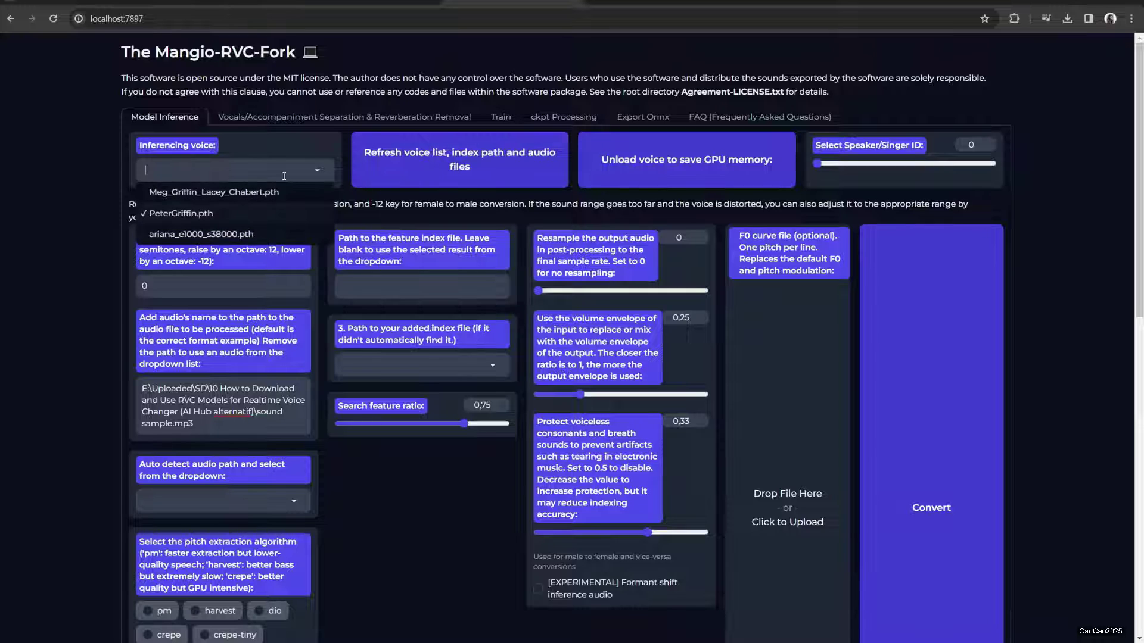
# Step: Convert the sample with Meg_Griffin_Lacey_Chabert.pth at transpose 12 and play the 2:14 result
pyautogui.click(215, 191)
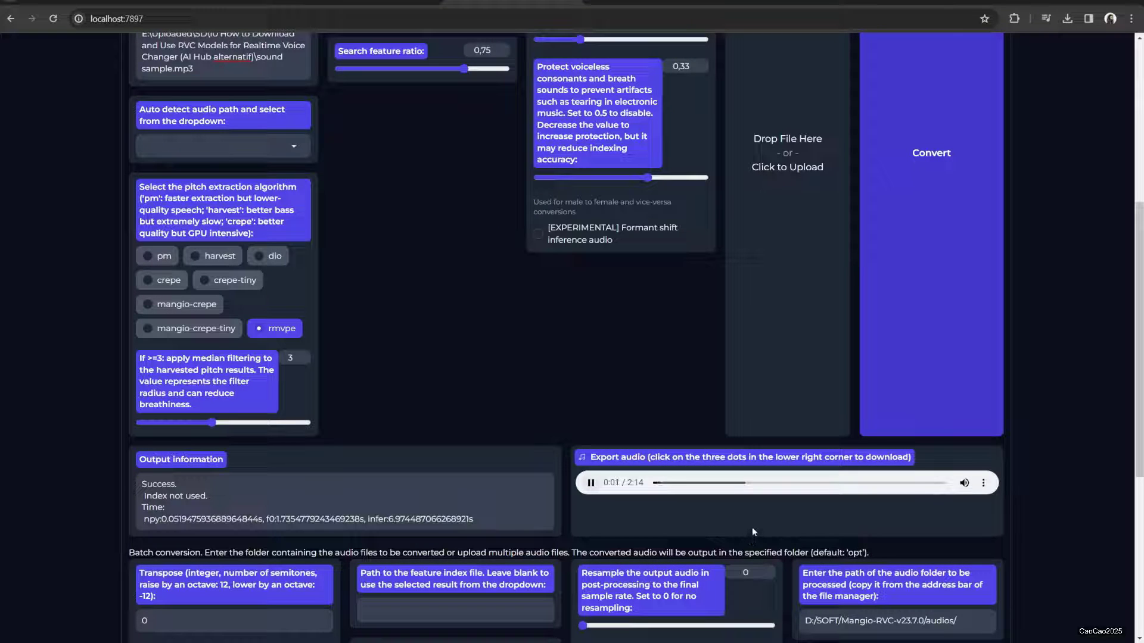
pyautogui.moveTo(453, 407)
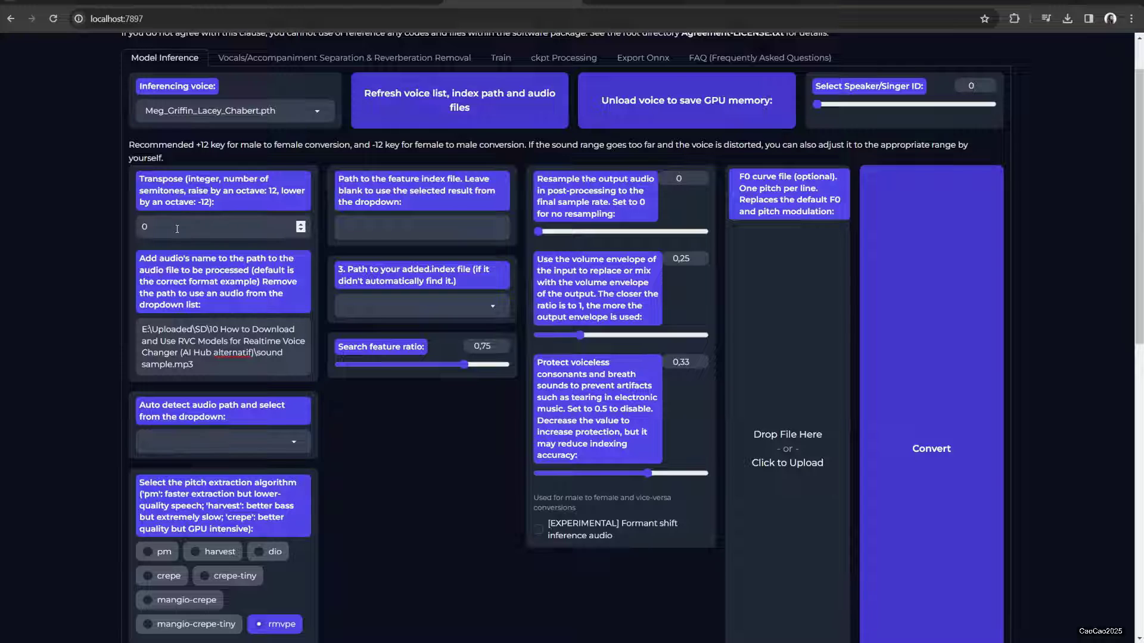
pyautogui.write('-12')
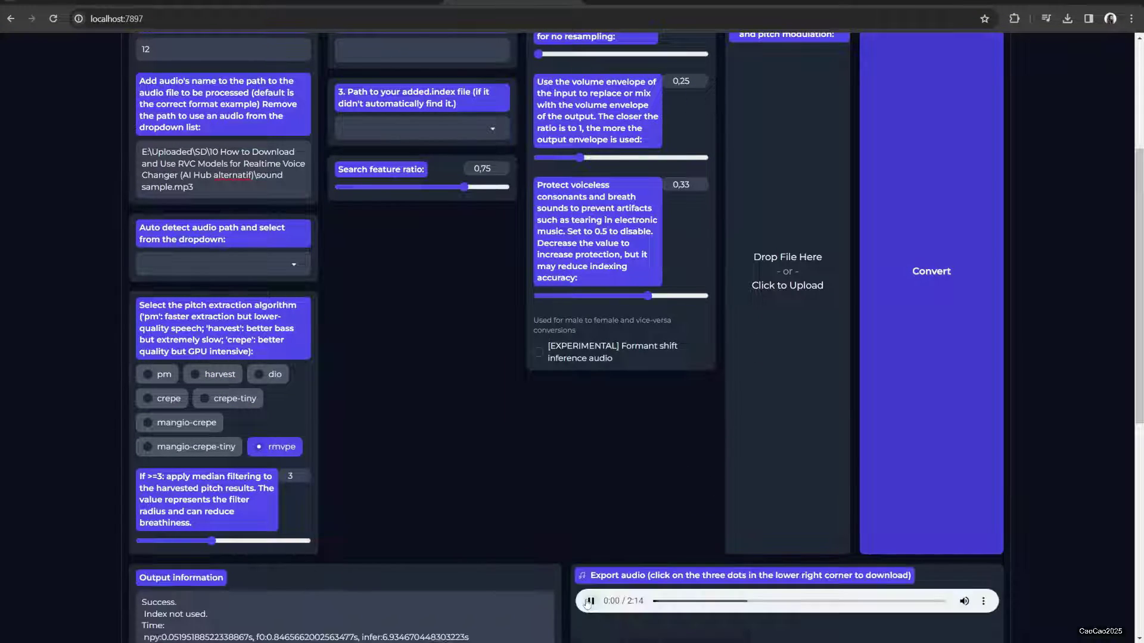
pyautogui.click(589, 601)
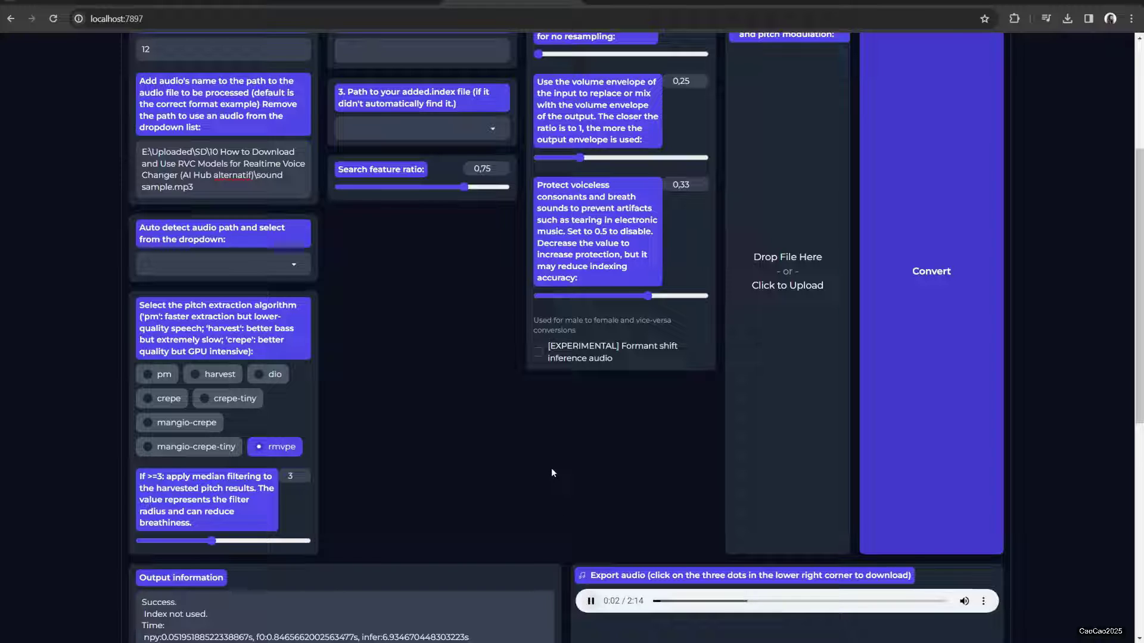
pyautogui.moveTo(538, 476)
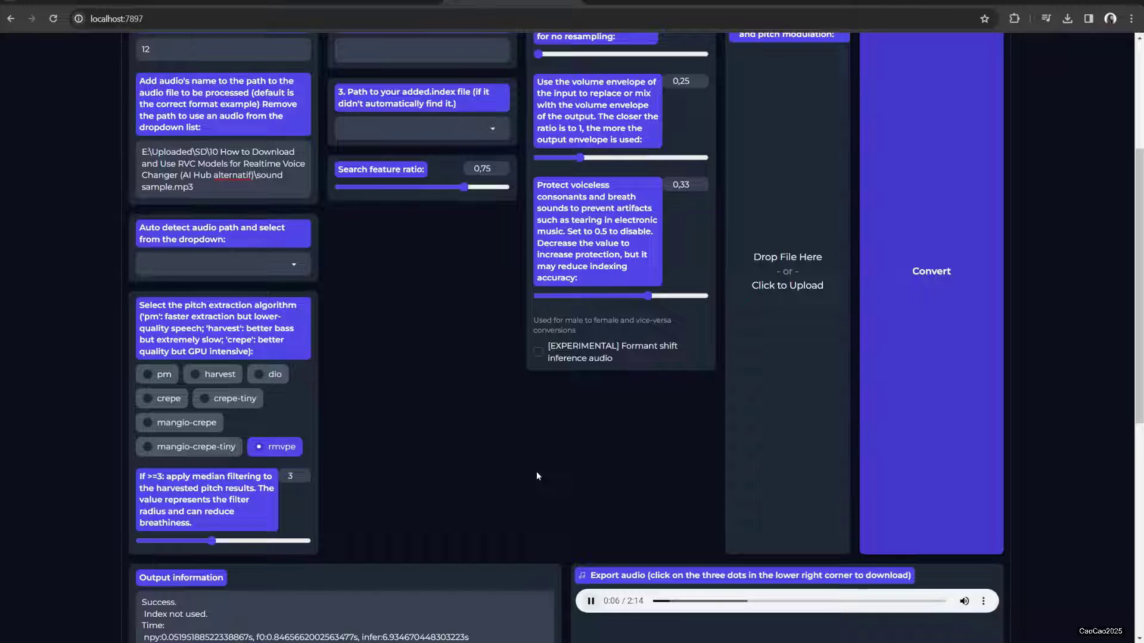
pyautogui.scroll(-3)
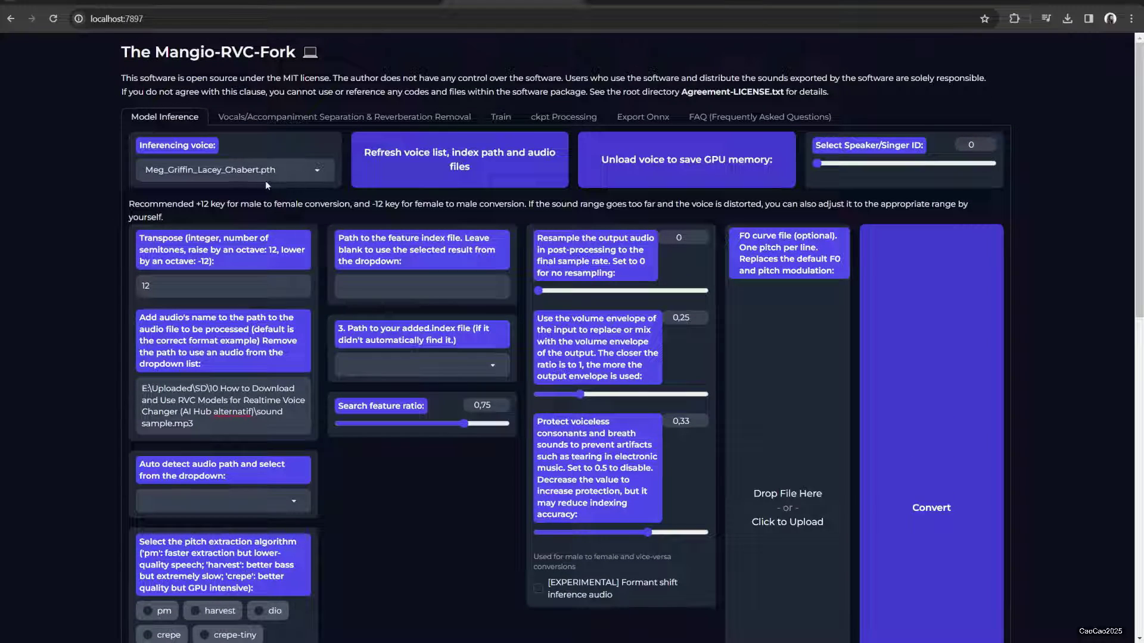
pyautogui.click(236, 169)
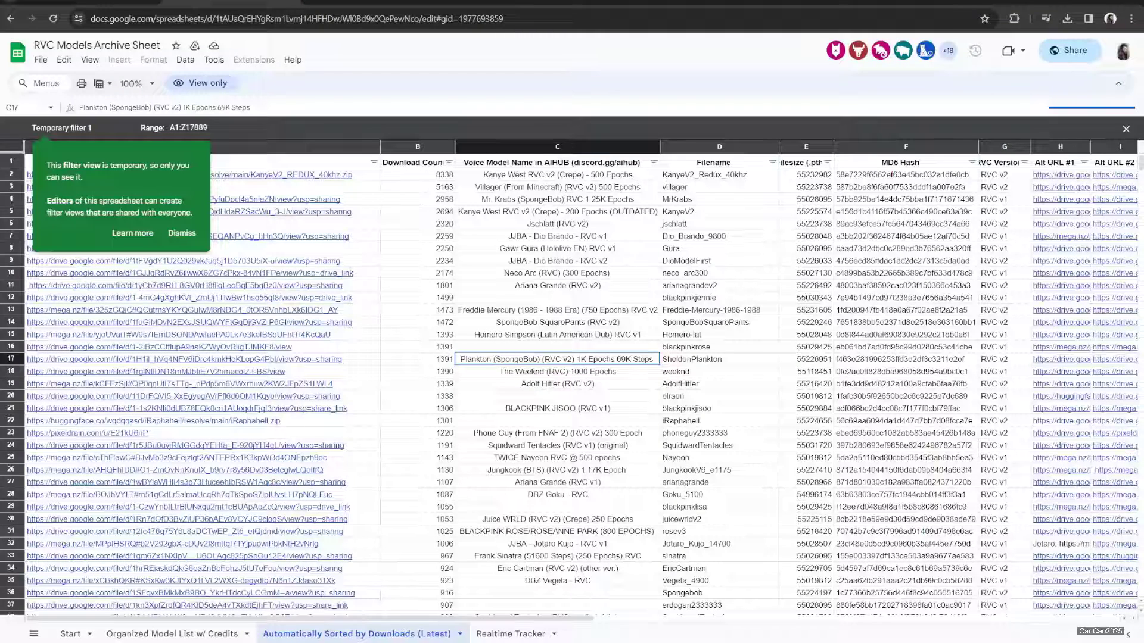
# Step: Dismiss the temporary filter view notice and look at the Ariana Grande (RVC v1) entry
pyautogui.click(181, 233)
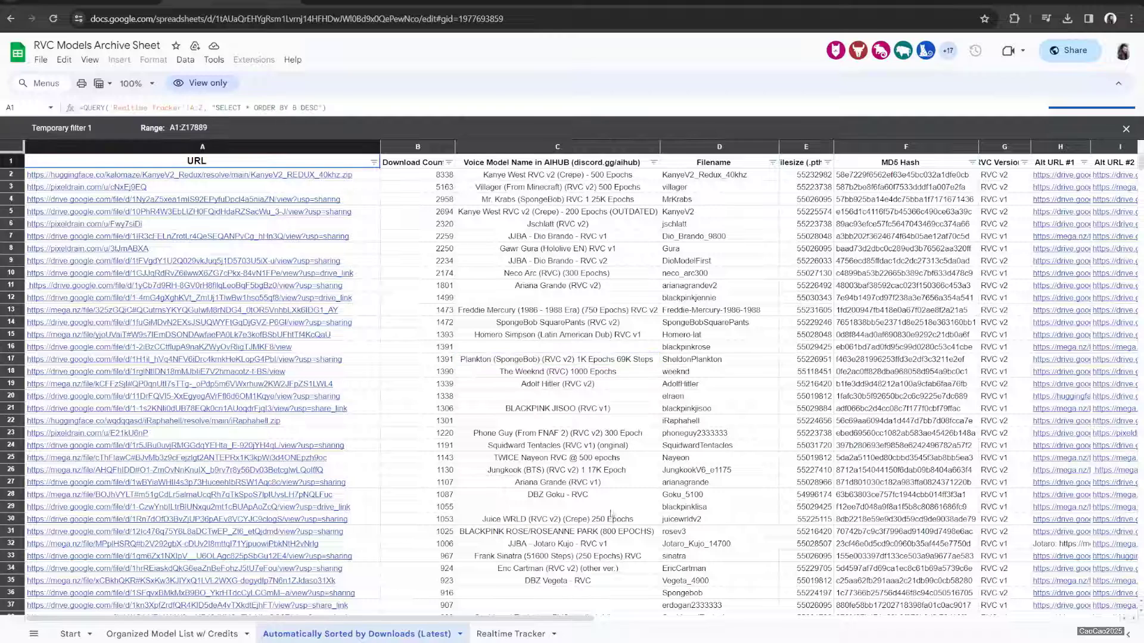
pyautogui.click(558, 482)
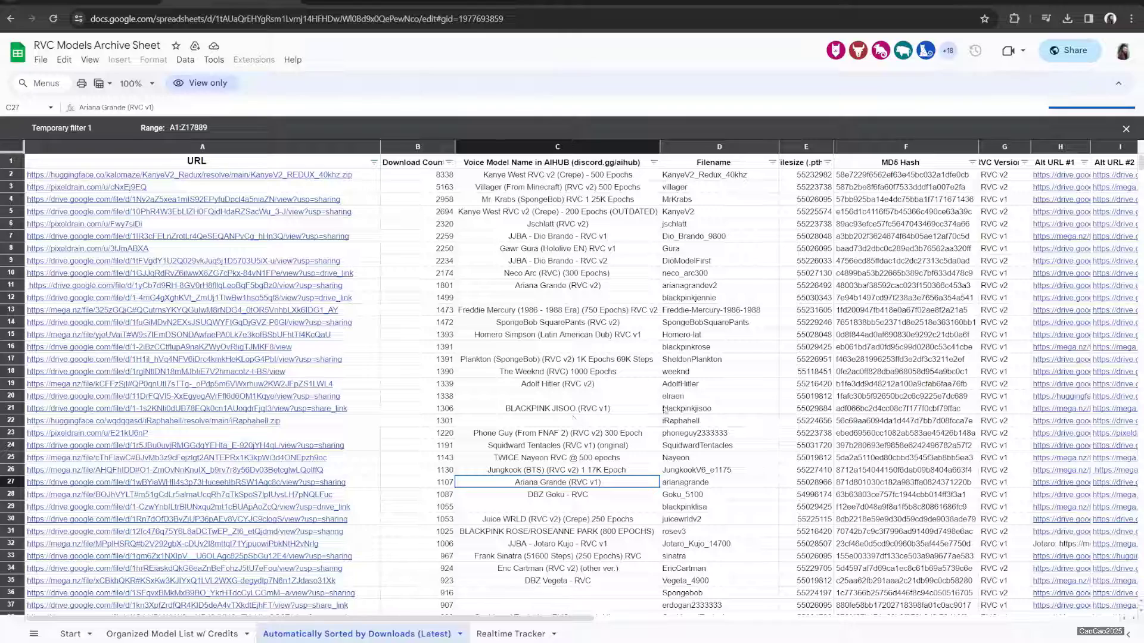
pyautogui.moveTo(502, 634)
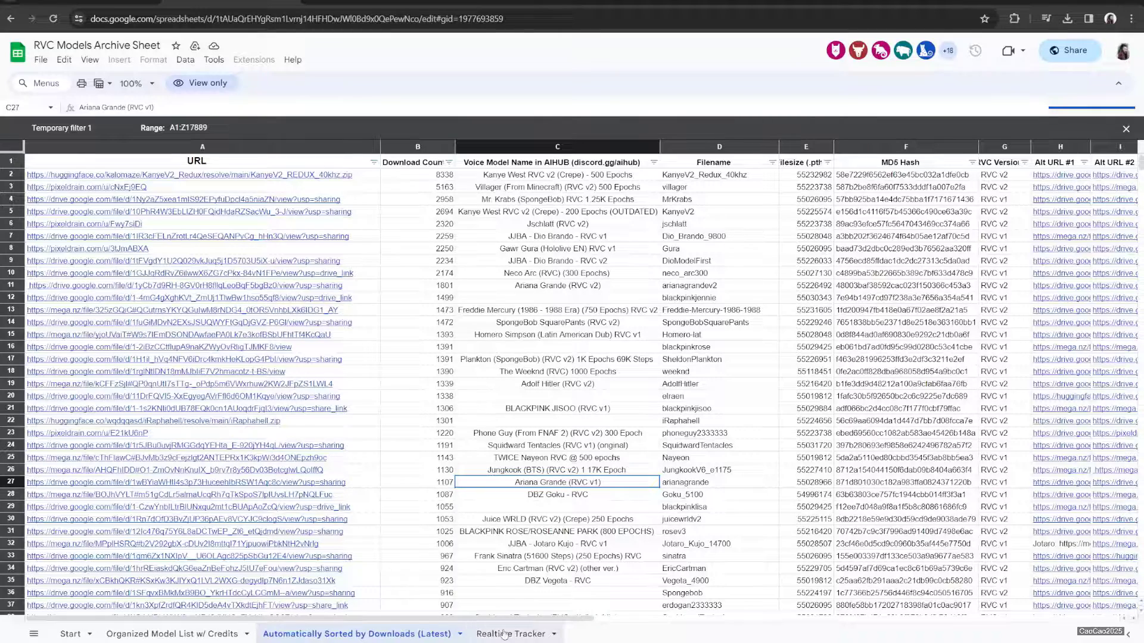
# Step: Browse the Realtime Tracker, Start and Organized Model List tabs, returning to Automatically Sorted by Downloads
pyautogui.click(513, 634)
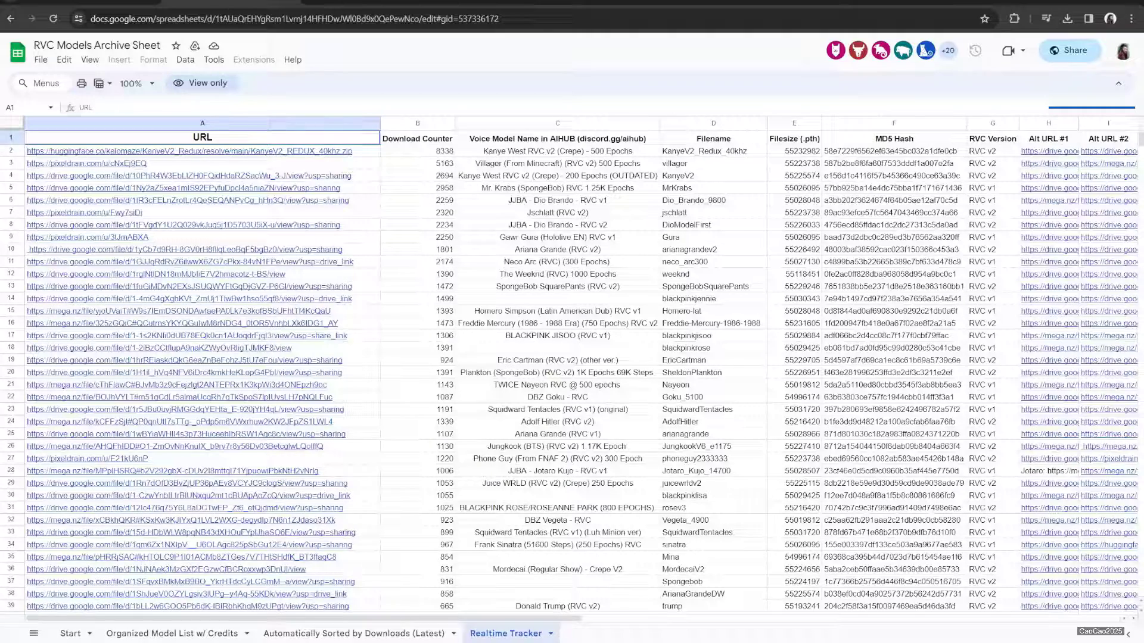
pyautogui.click(66, 631)
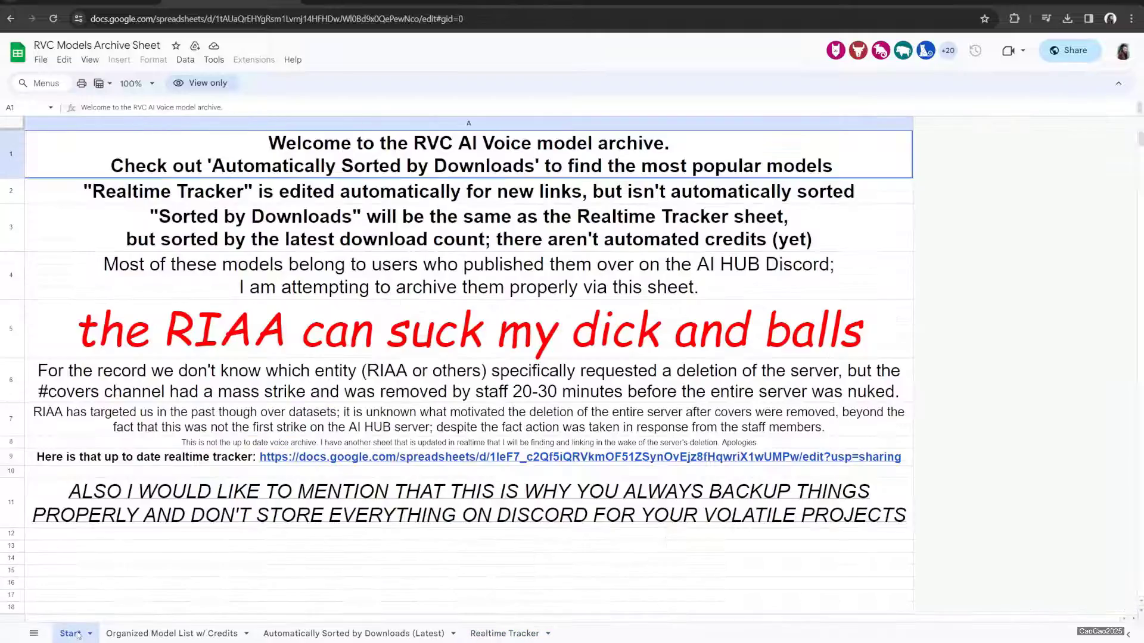
pyautogui.click(173, 634)
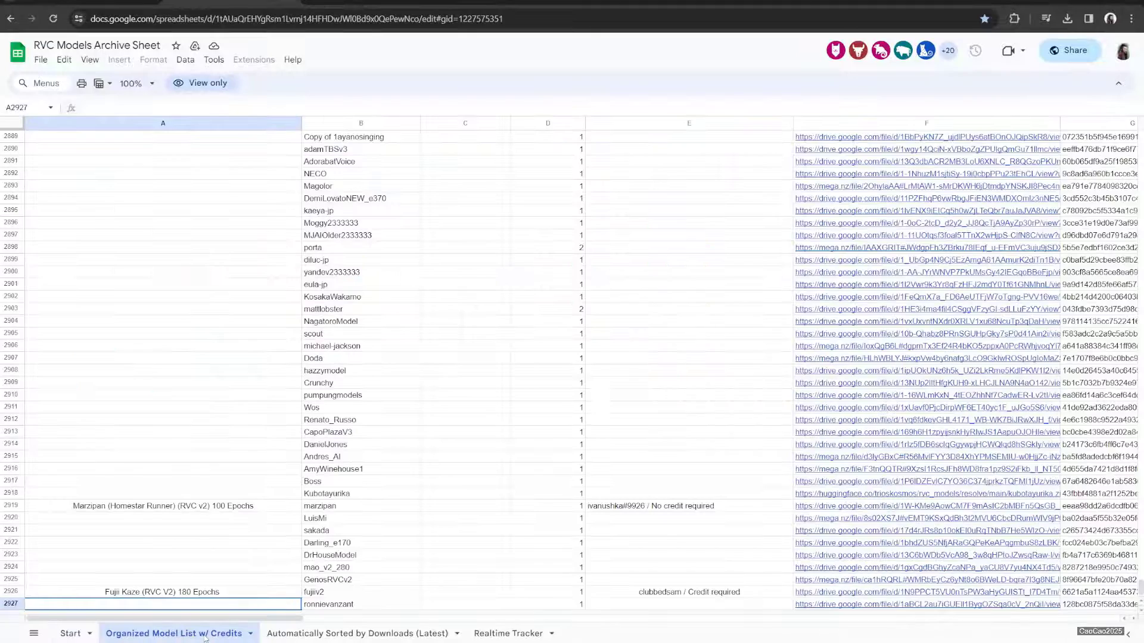
pyautogui.click(358, 634)
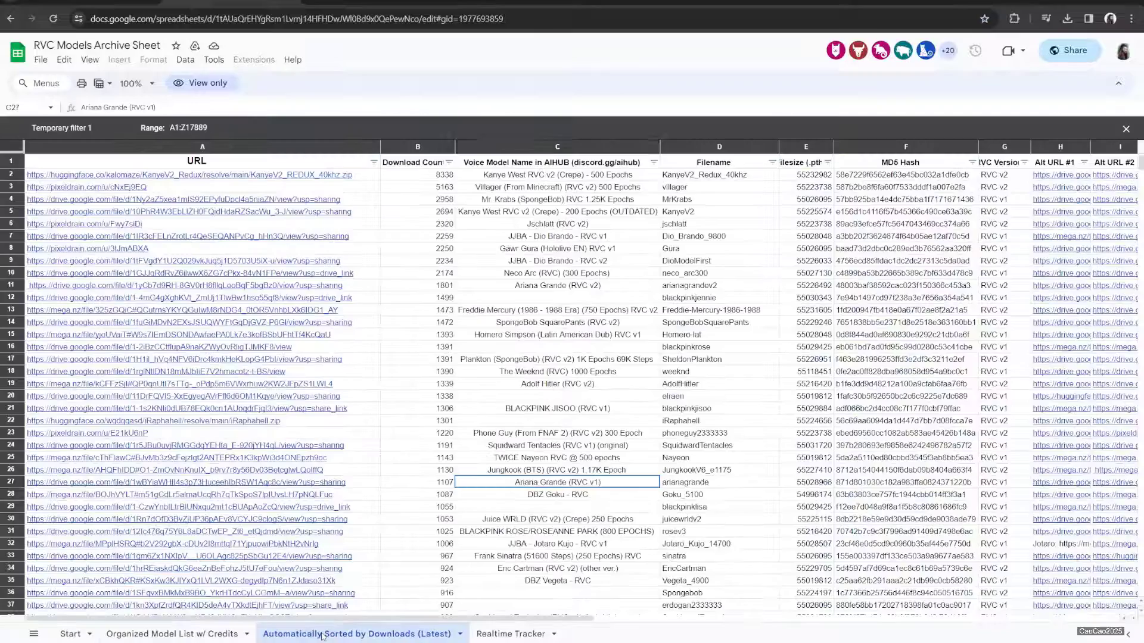